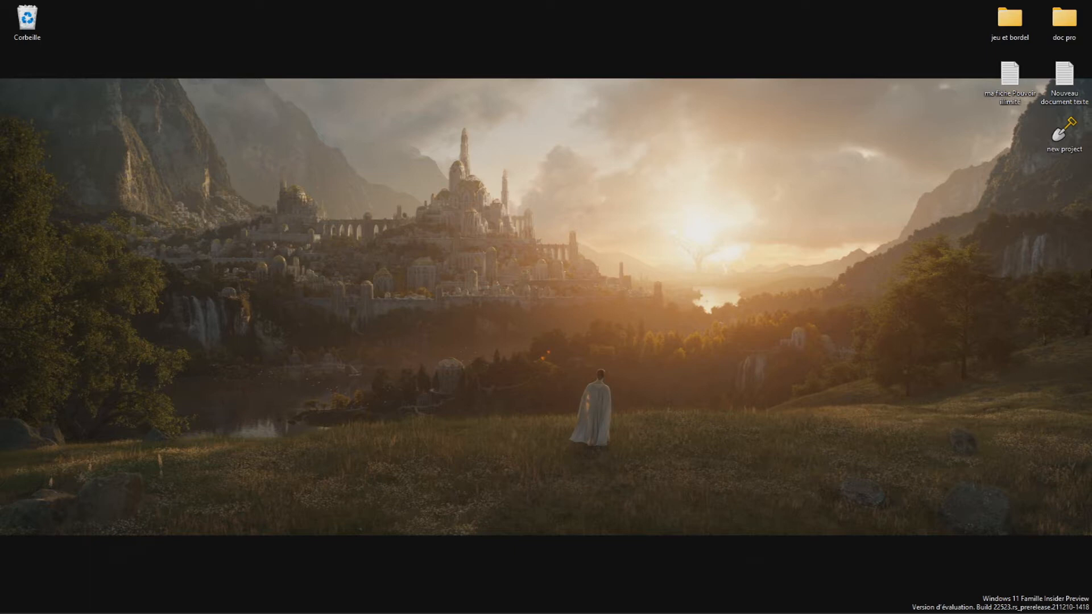
pyautogui.moveTo(1002, 371)
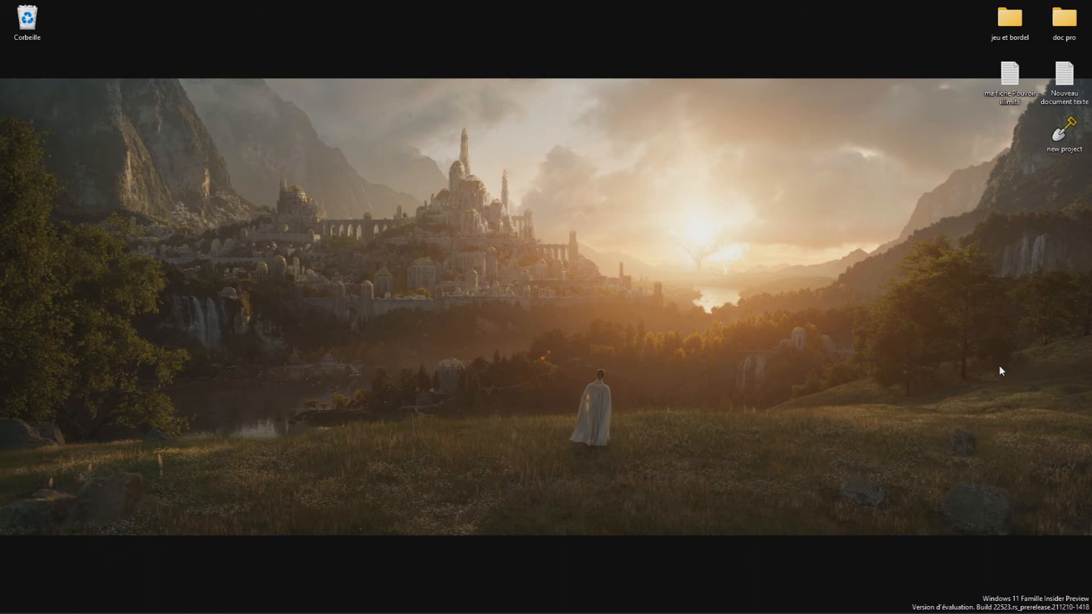
pyautogui.moveTo(658, 596)
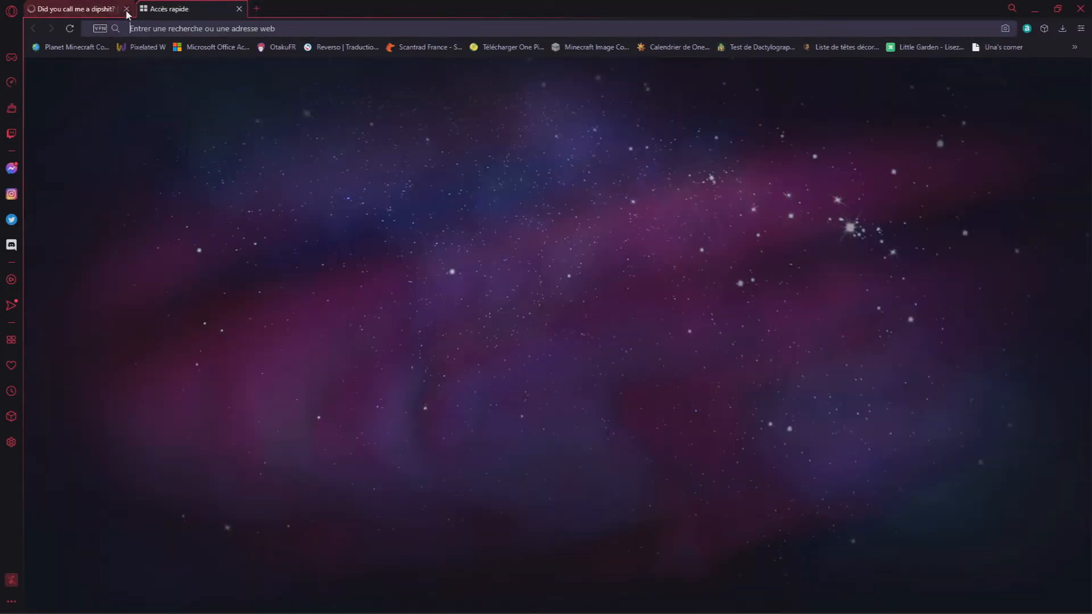
# Go from the author's Planet Minecraft profile to the One Piece World Project (MC Bedrock) page and click DOWNLOAD : MAP BEDROCK.
pyautogui.click(126, 10)
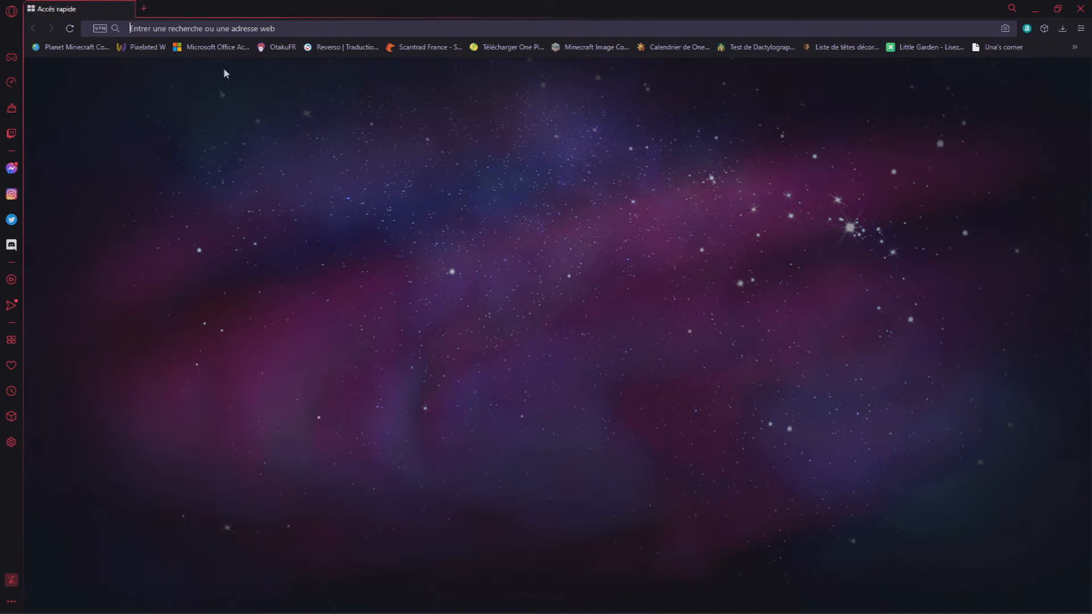
pyautogui.moveTo(69, 47)
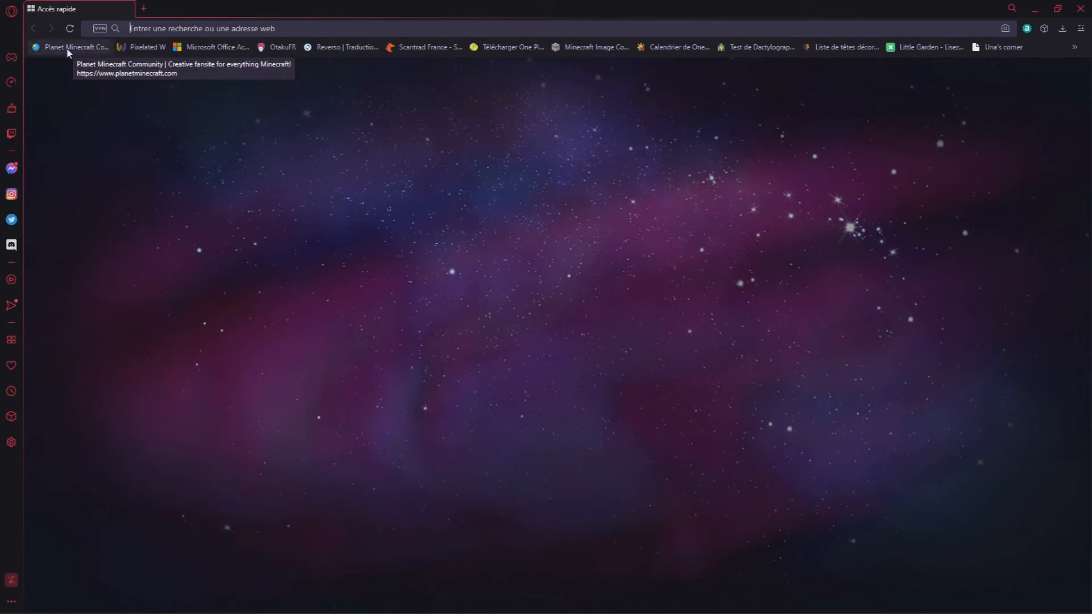
pyautogui.click(72, 47)
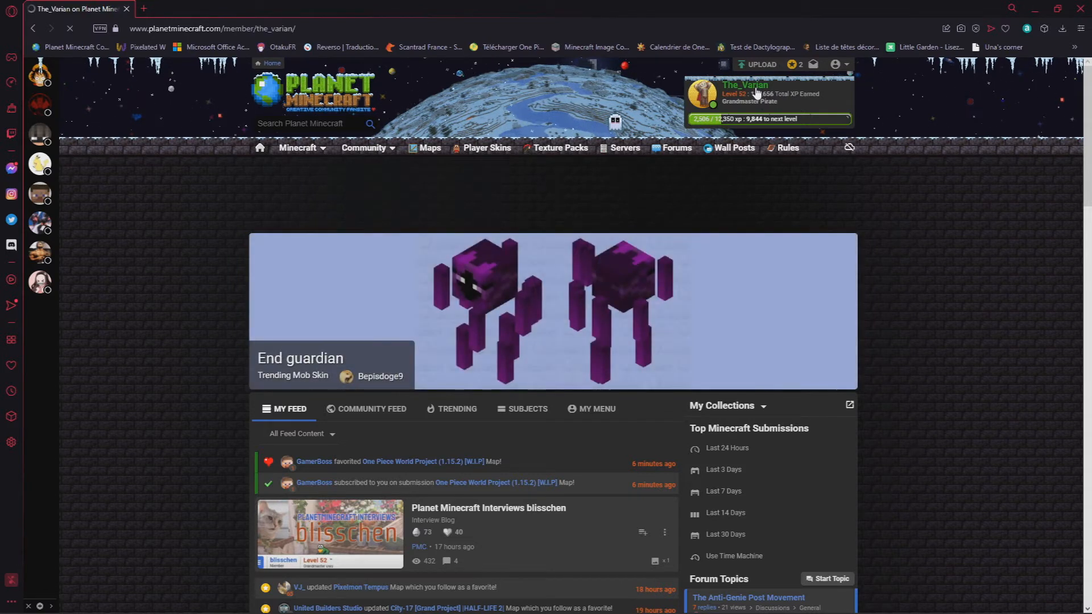
pyautogui.click(744, 85)
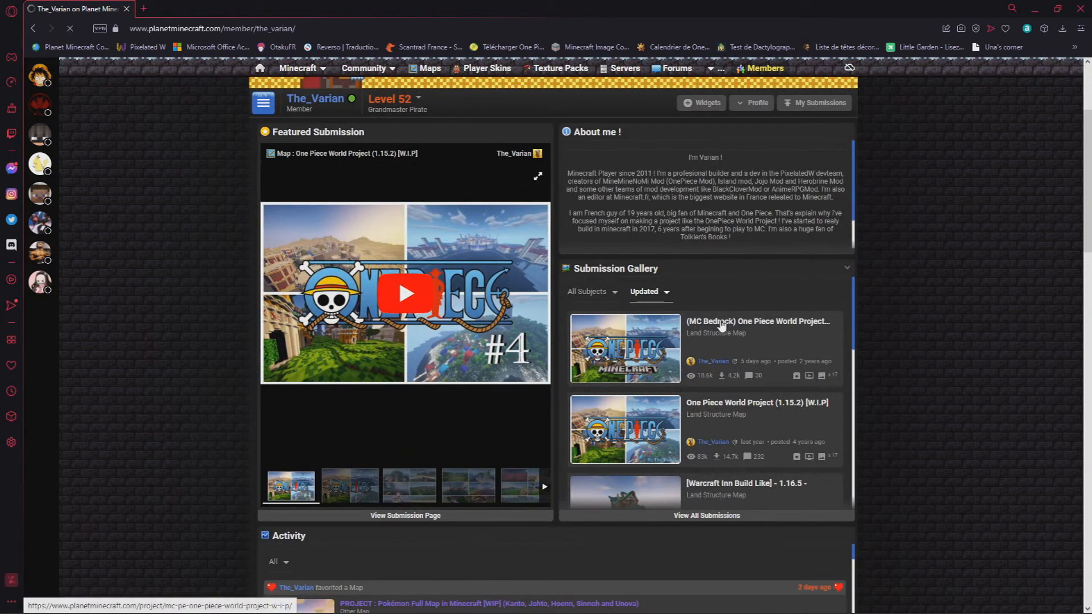
pyautogui.click(758, 321)
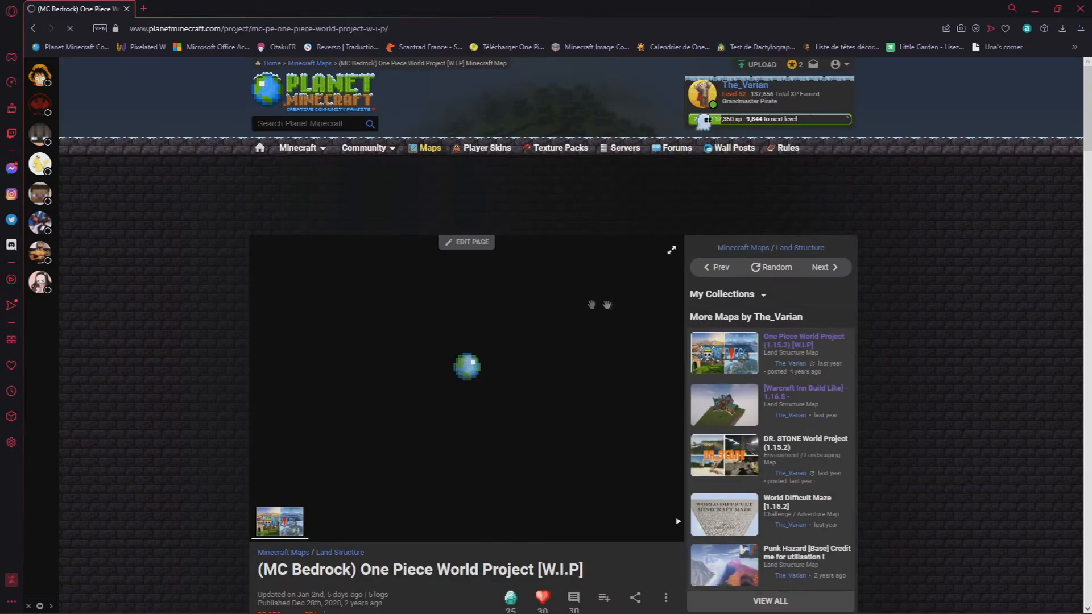
pyautogui.scroll(-3)
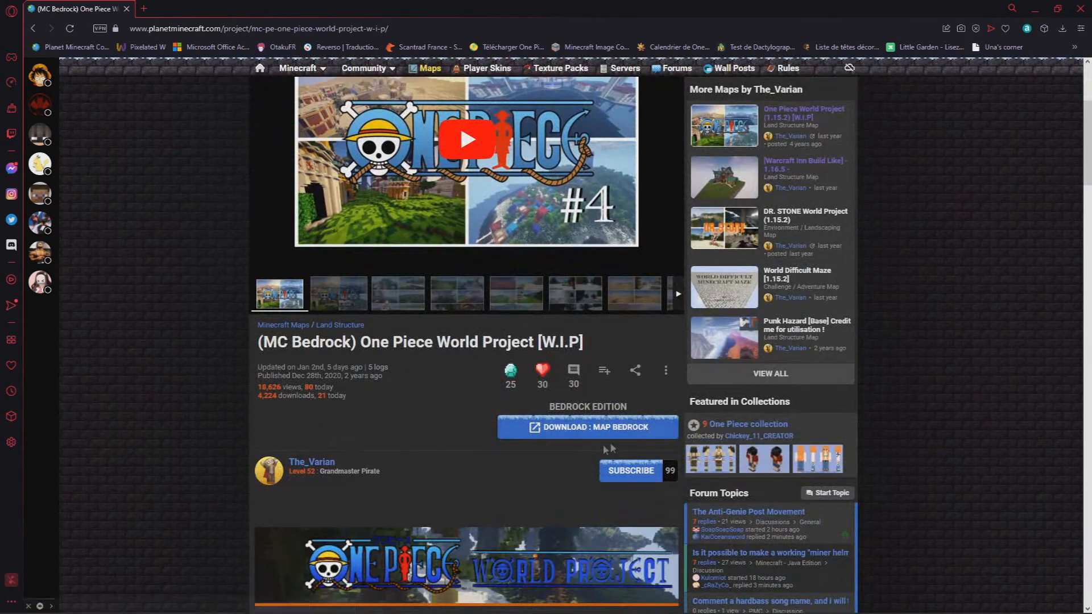
pyautogui.click(587, 427)
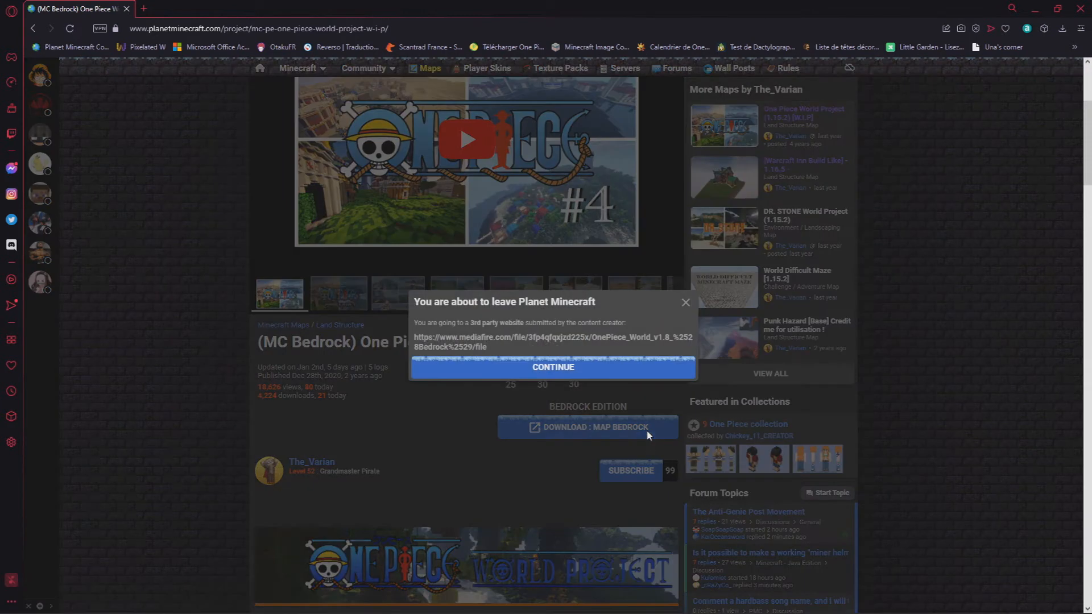
# Continue past the leave-site notice and download the 1.25 GB OnePiece World v1.8 (Bedrock) file from MediaFire.
pyautogui.click(552, 367)
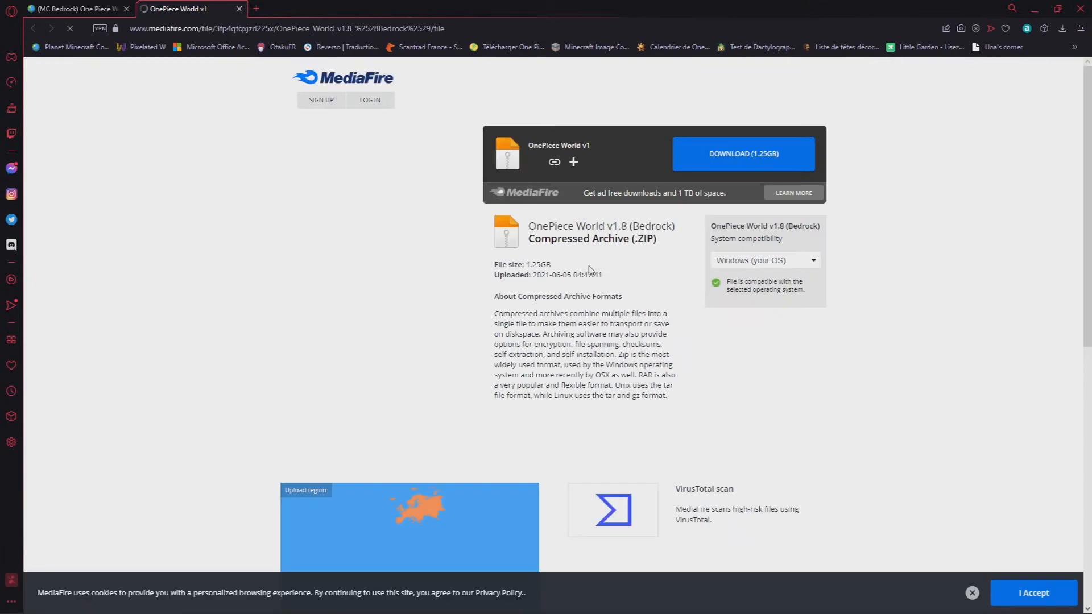
pyautogui.moveTo(743, 154)
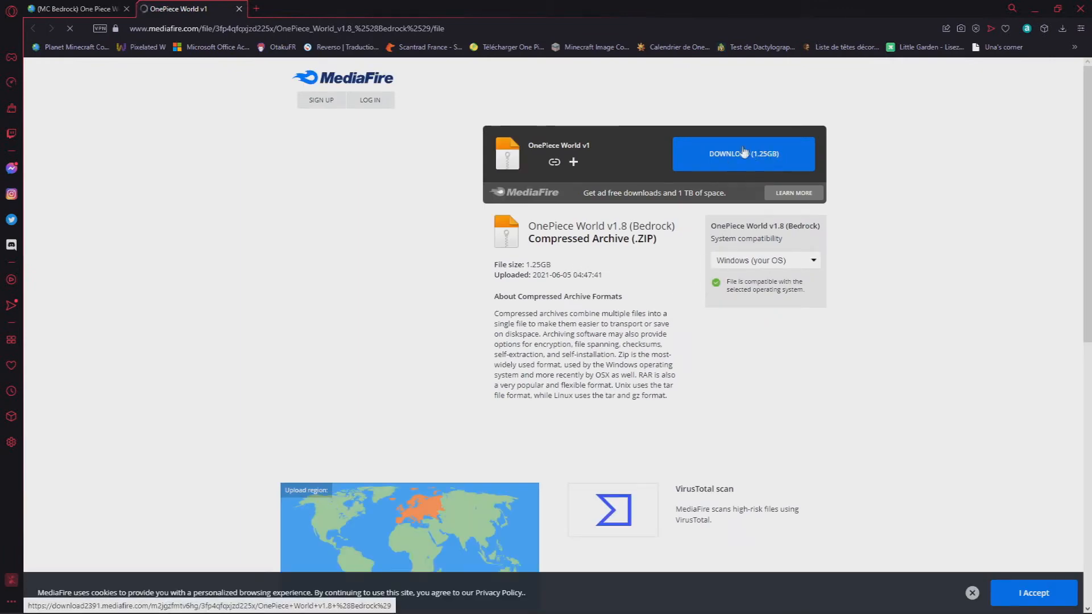
pyautogui.click(742, 153)
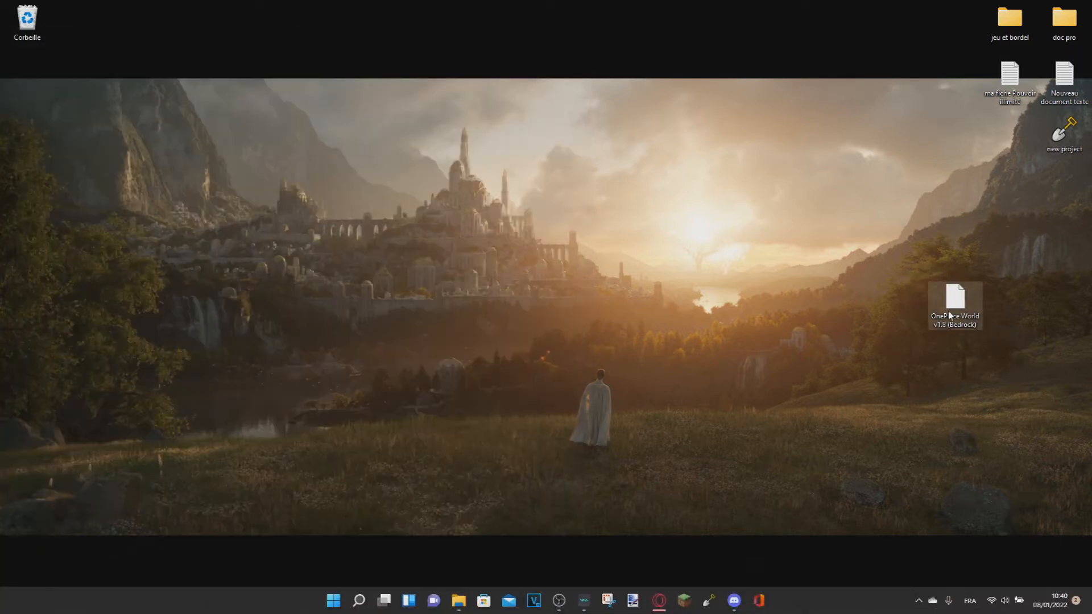
# Open the OnePiece World v1.8 (Bedrock) archive on the desktop with WinRAR archiver via Ouvrir avec.
pyautogui.rightClick(955, 305)
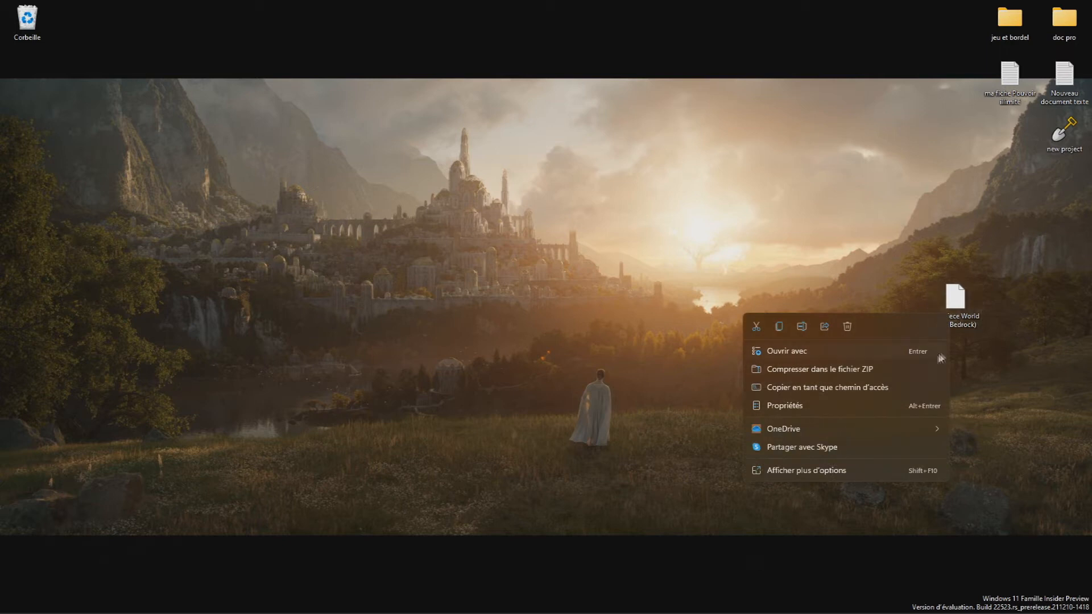
pyautogui.click(786, 350)
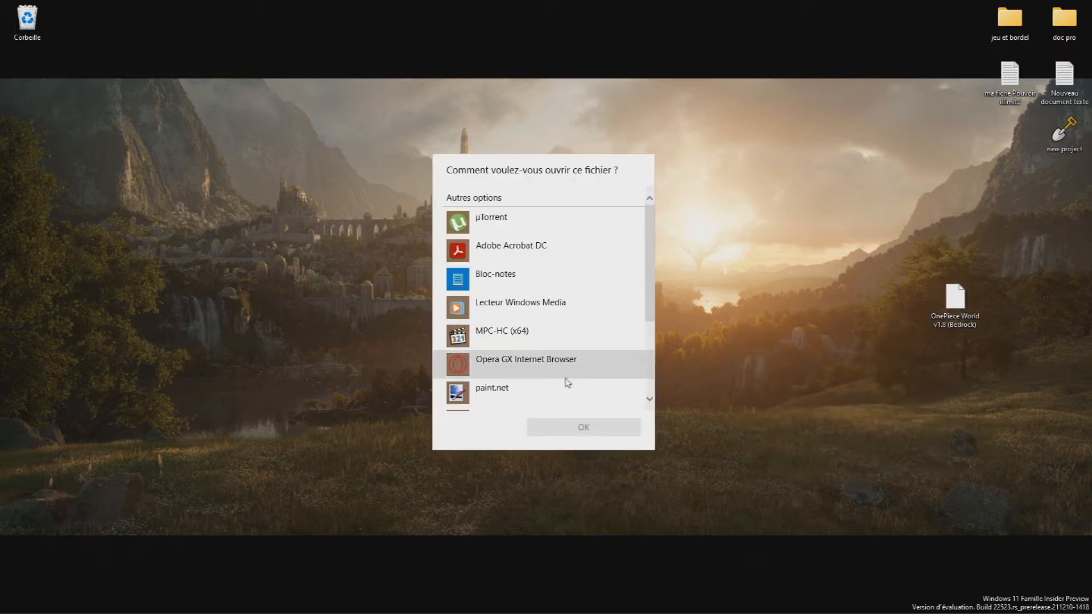
pyautogui.scroll(-3)
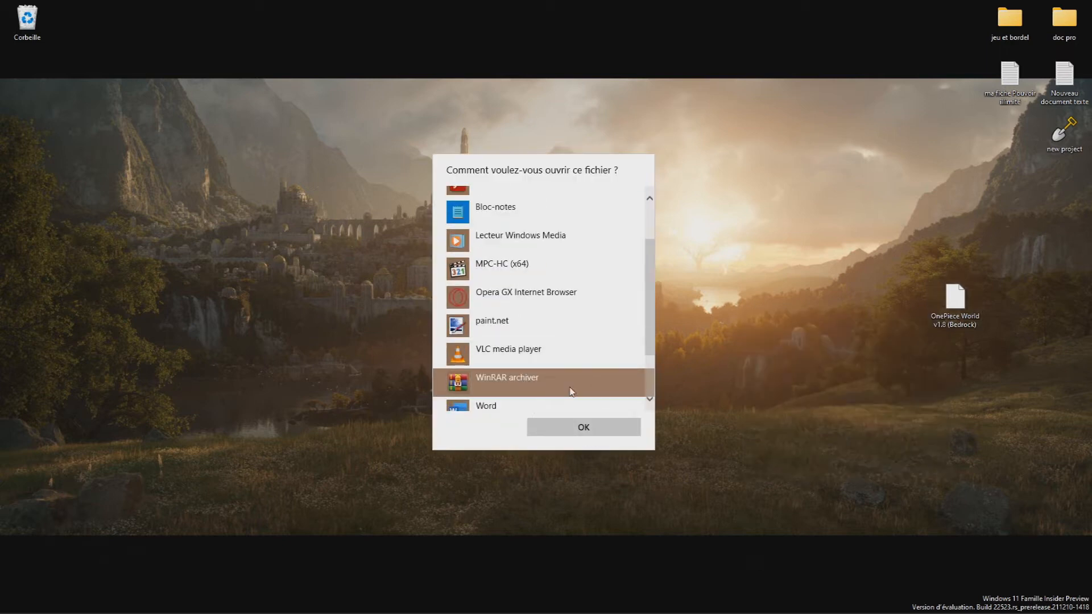
pyautogui.click(584, 427)
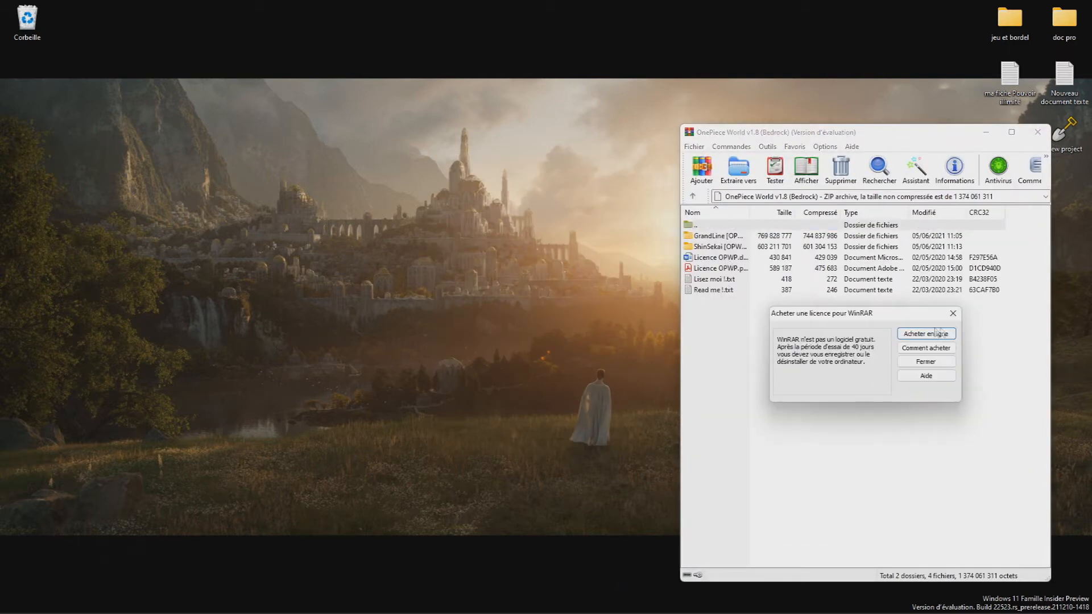
# Dismiss the licence reminder, drag the GrandLine and ShinSekai folders onto the desktop, and close WinRAR.
pyautogui.click(925, 362)
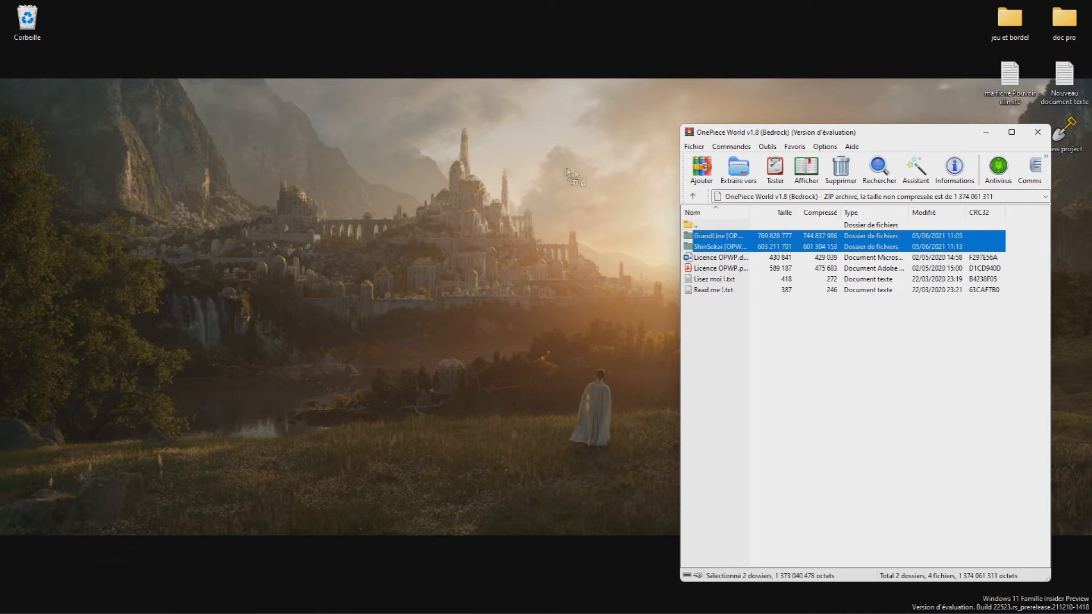
pyautogui.click(737, 170)
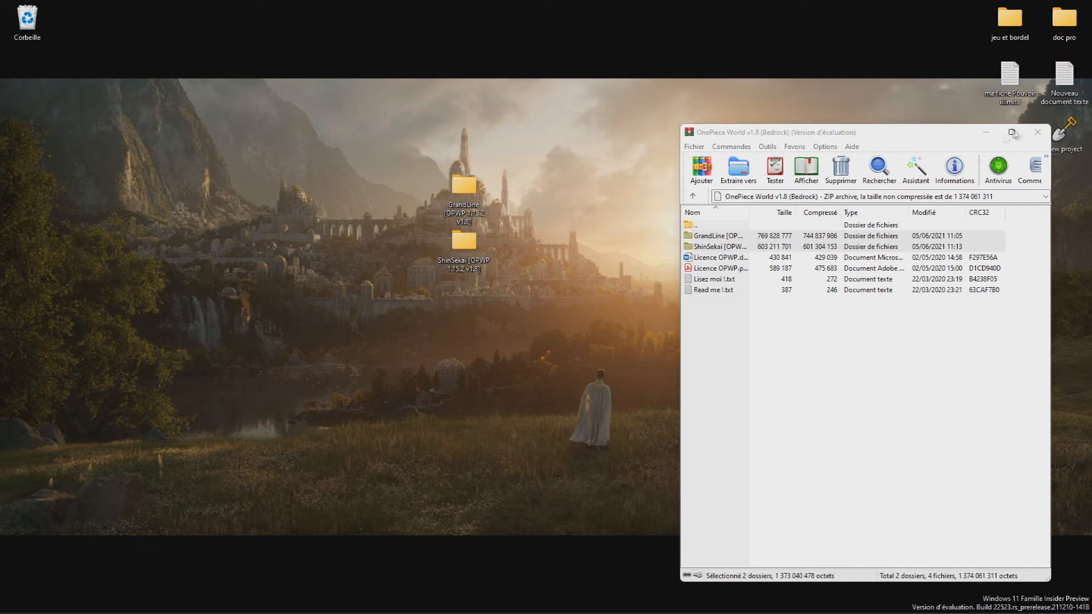
pyautogui.click(1037, 133)
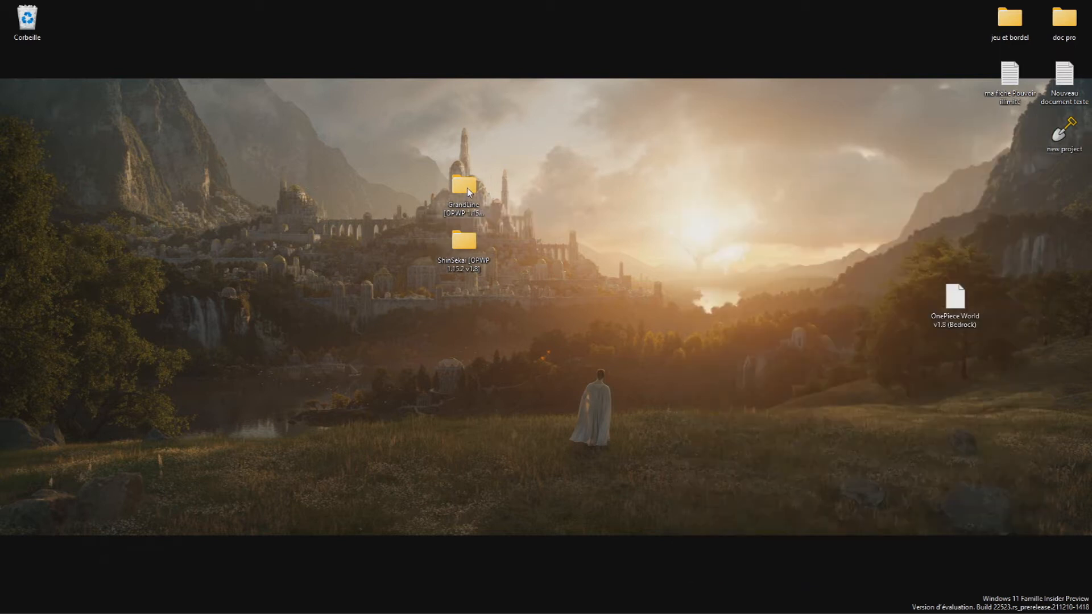
pyautogui.doubleClick(463, 189)
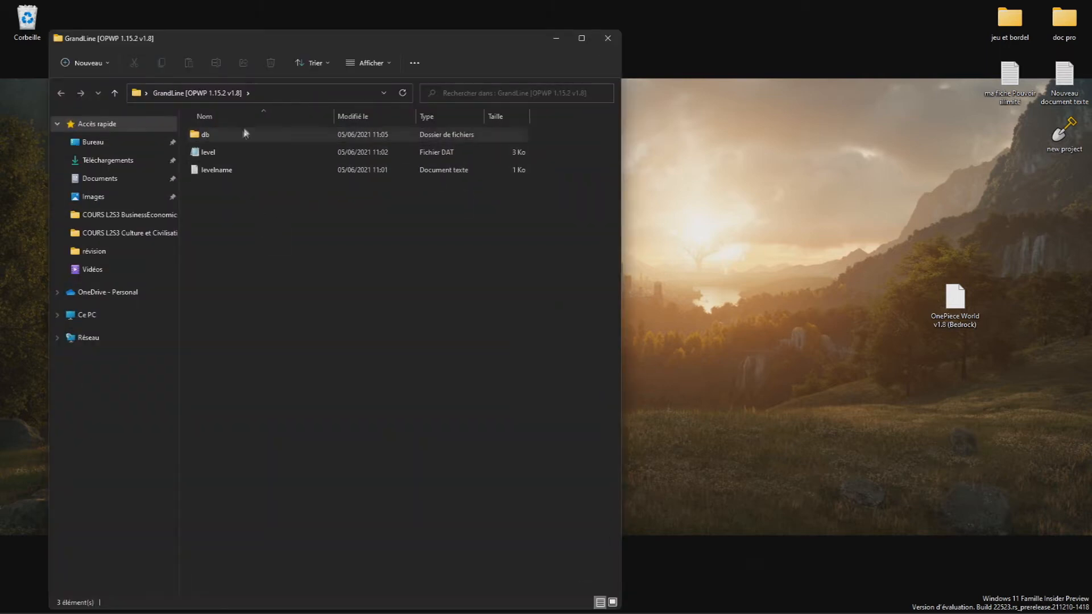
pyautogui.click(605, 38)
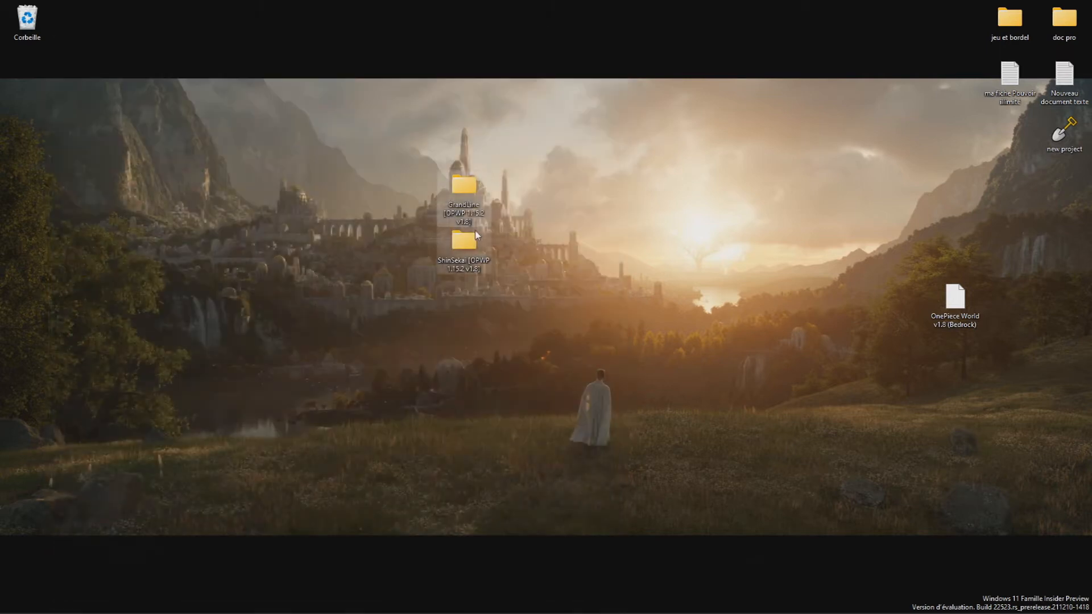
pyautogui.doubleClick(461, 240)
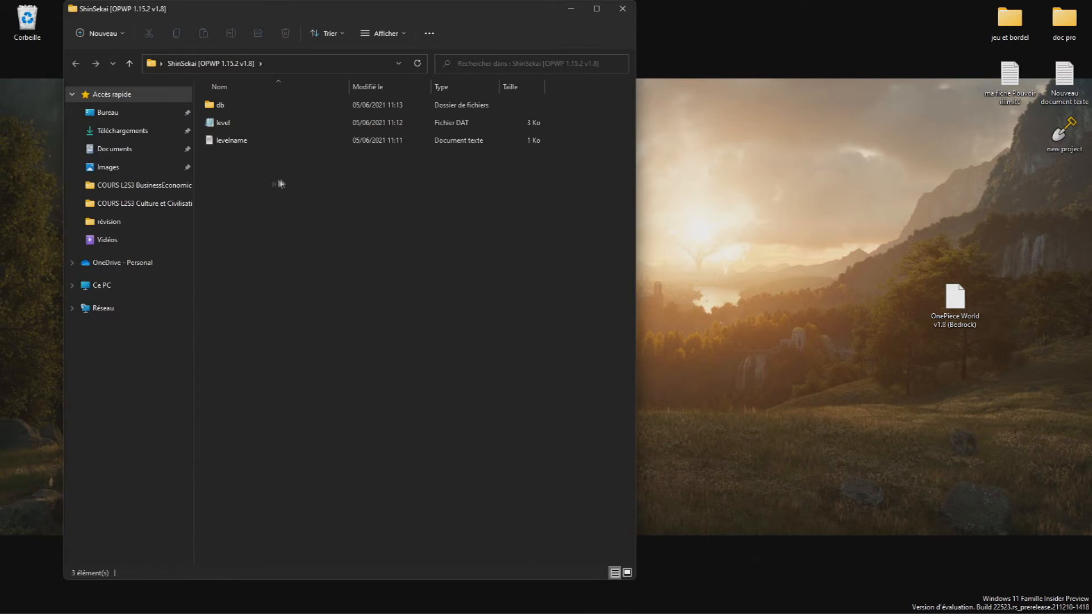
pyautogui.moveTo(621, 9)
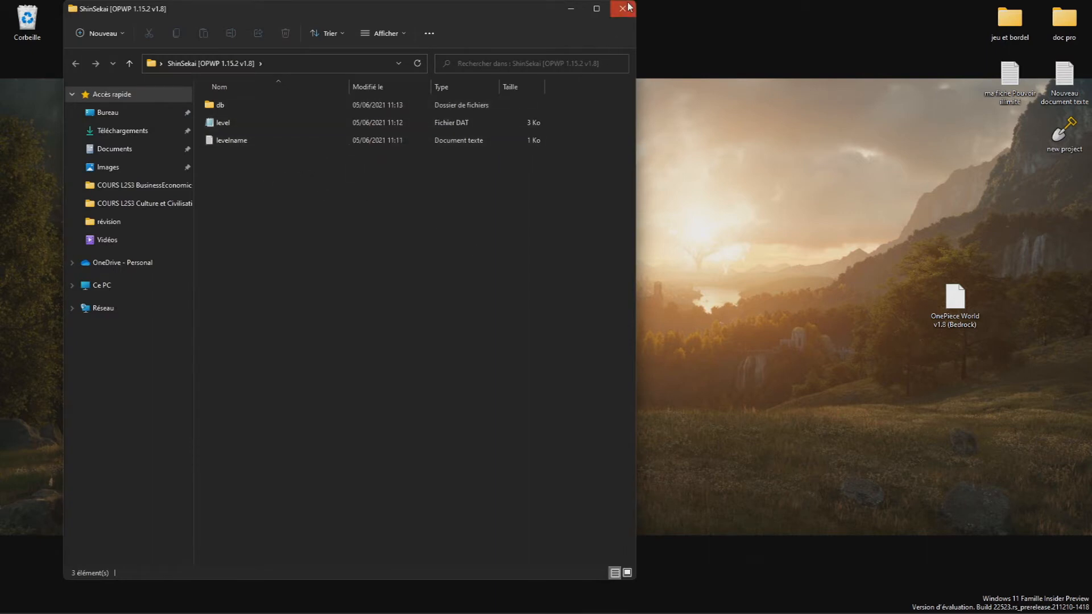
pyautogui.click(620, 9)
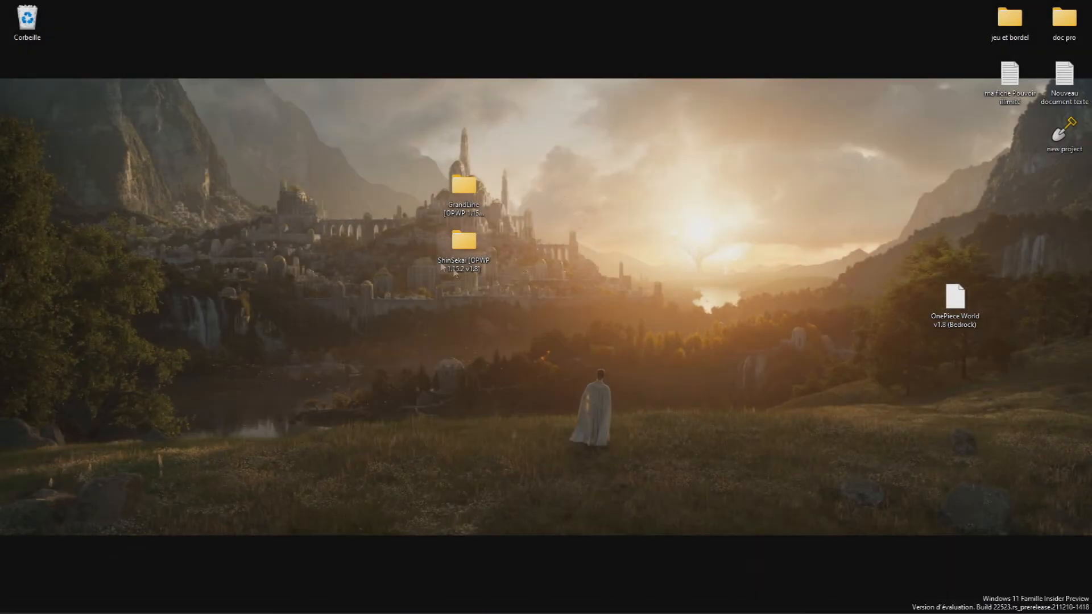
pyautogui.moveTo(564, 319)
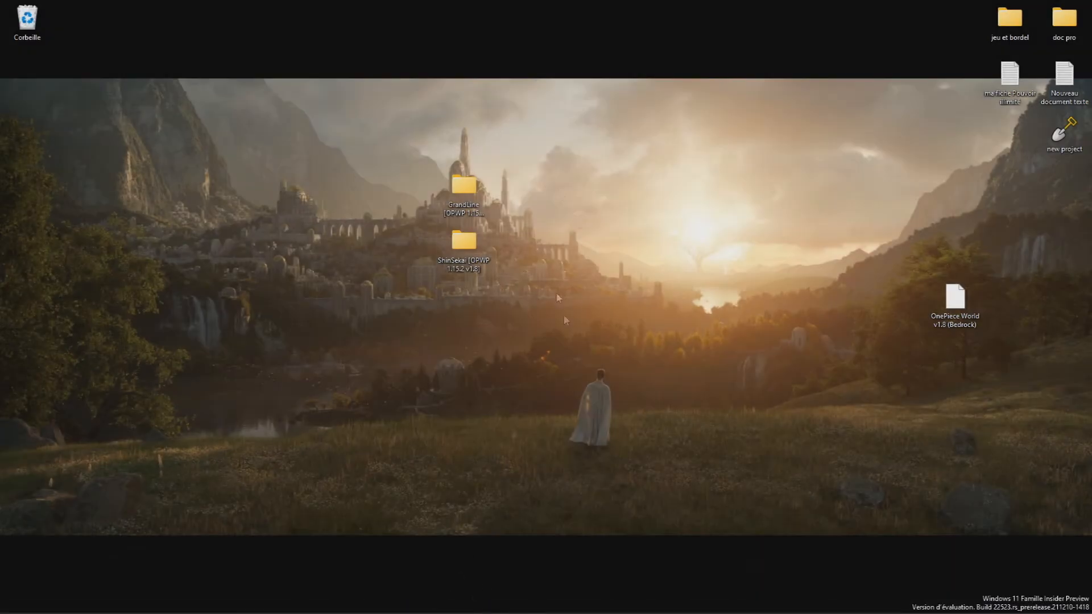
pyautogui.moveTo(453, 610)
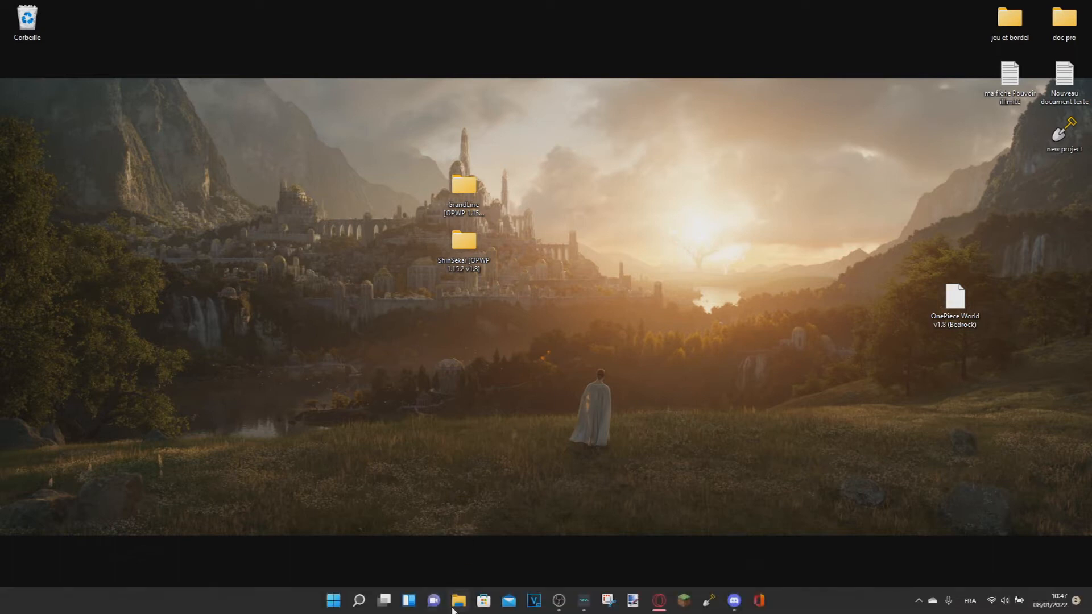
# Open a new File Explorer window and browse via Ce PC into Disque local (C:).
pyautogui.click(459, 599)
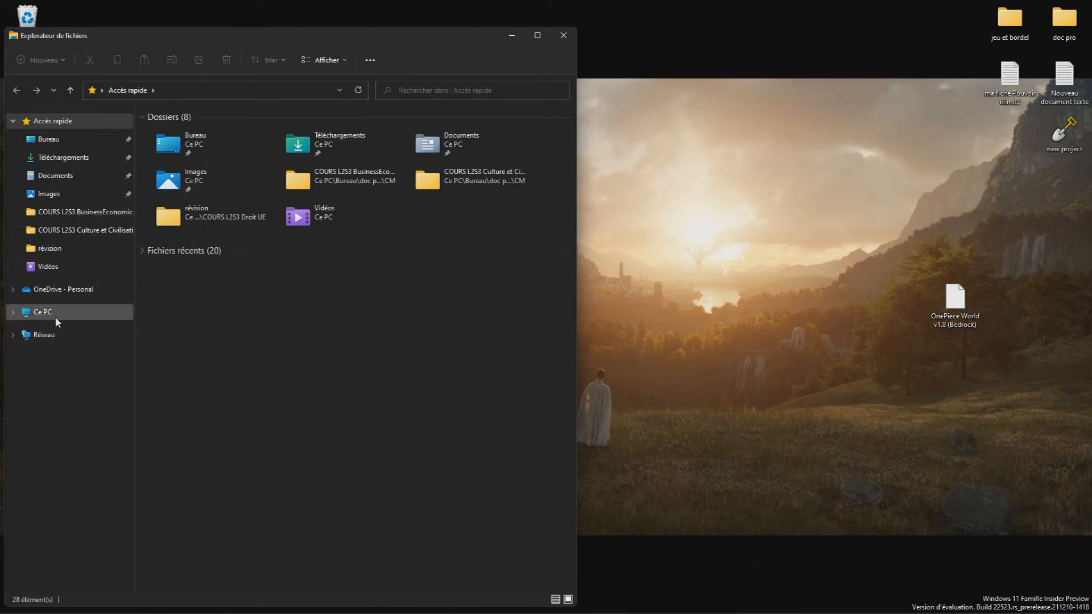
pyautogui.click(43, 312)
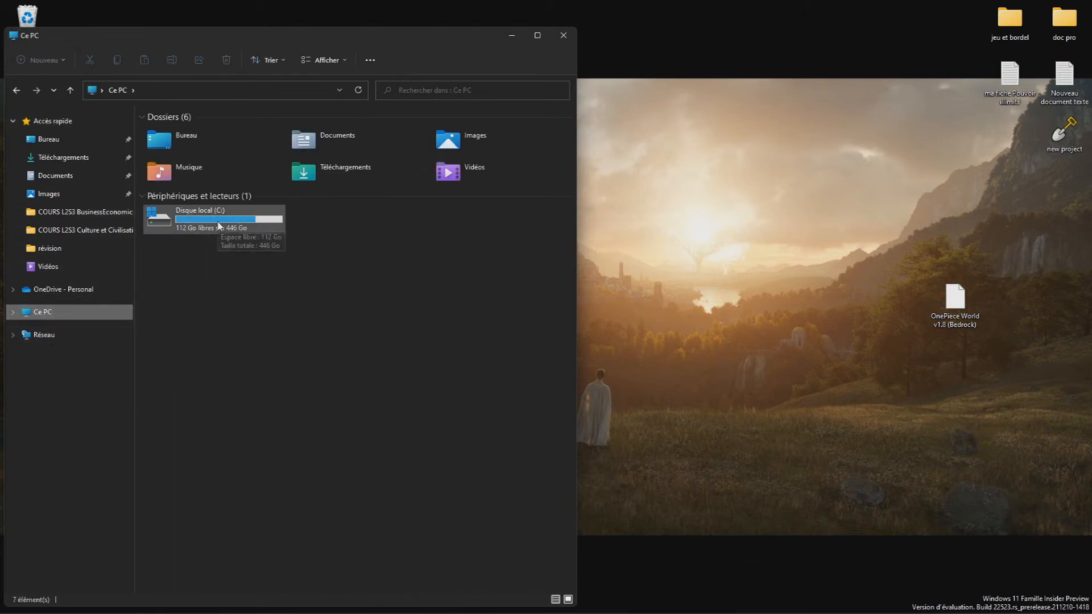
pyautogui.doubleClick(200, 218)
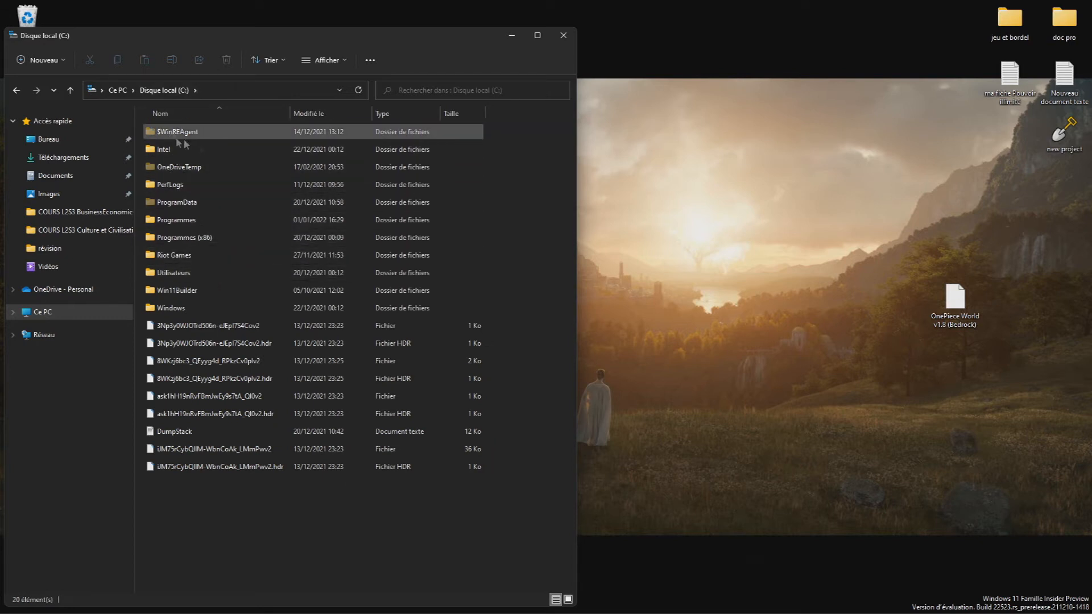
pyautogui.click(188, 149)
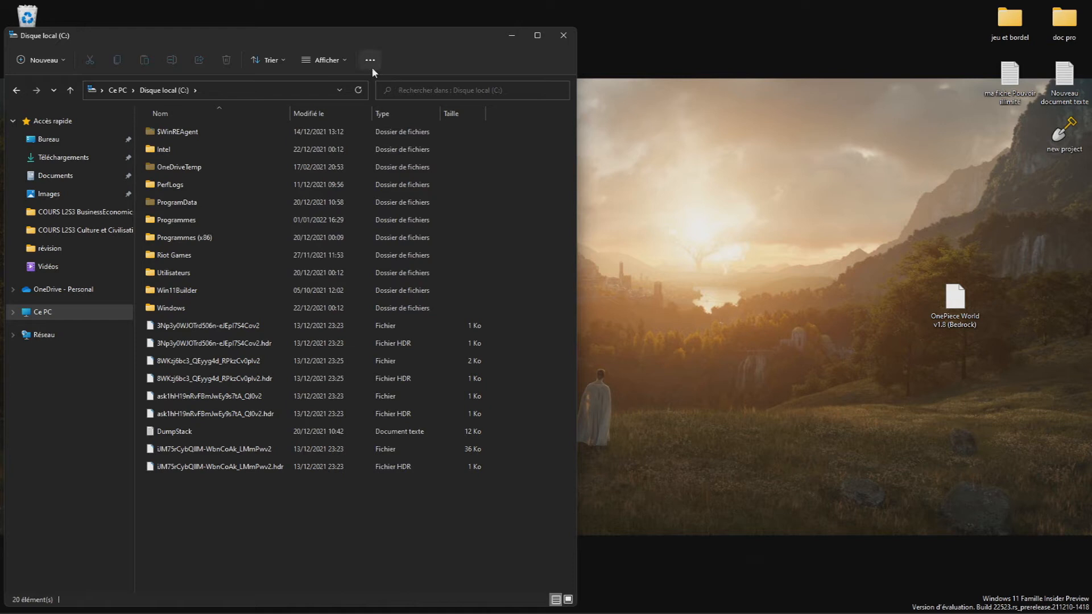
pyautogui.moveTo(370, 60)
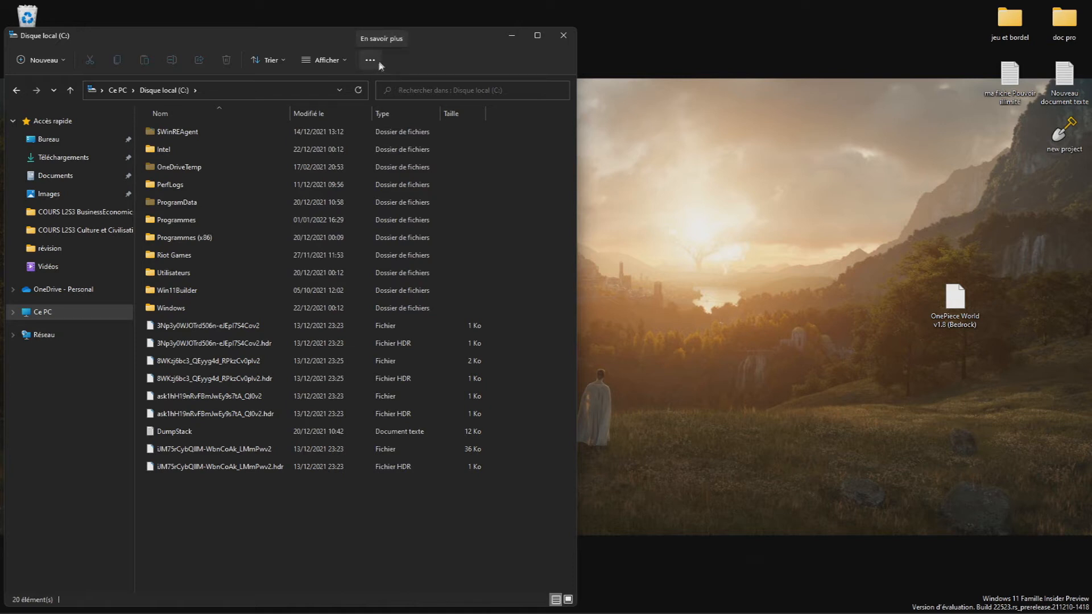
# In folder Options' Affichage tab, select 'Afficher les fichiers, dossiers et lecteurs cachés' and confirm with OK.
pyautogui.click(370, 60)
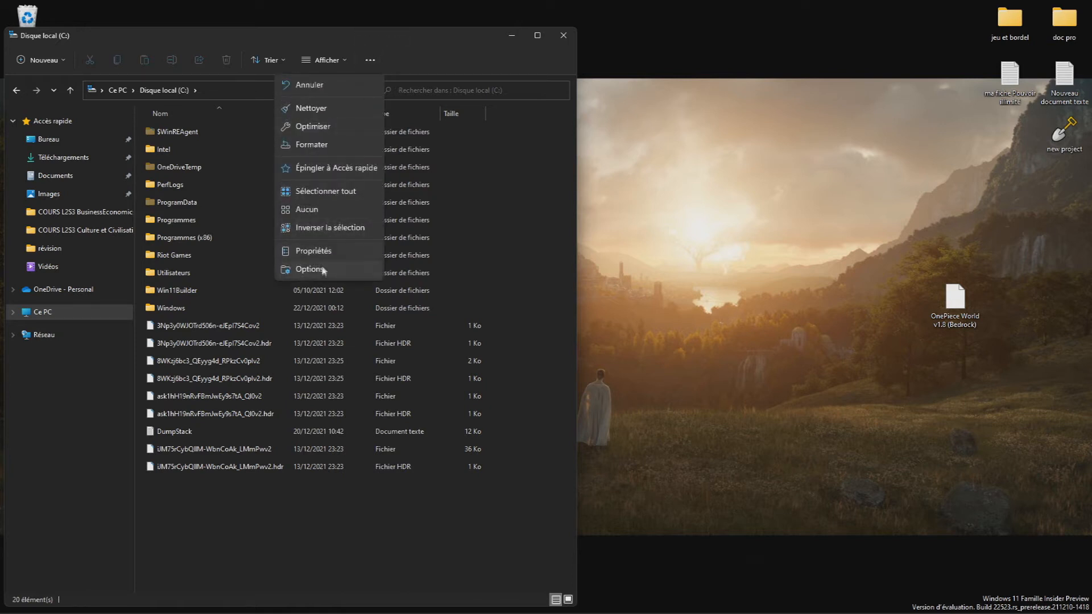
pyautogui.click(310, 270)
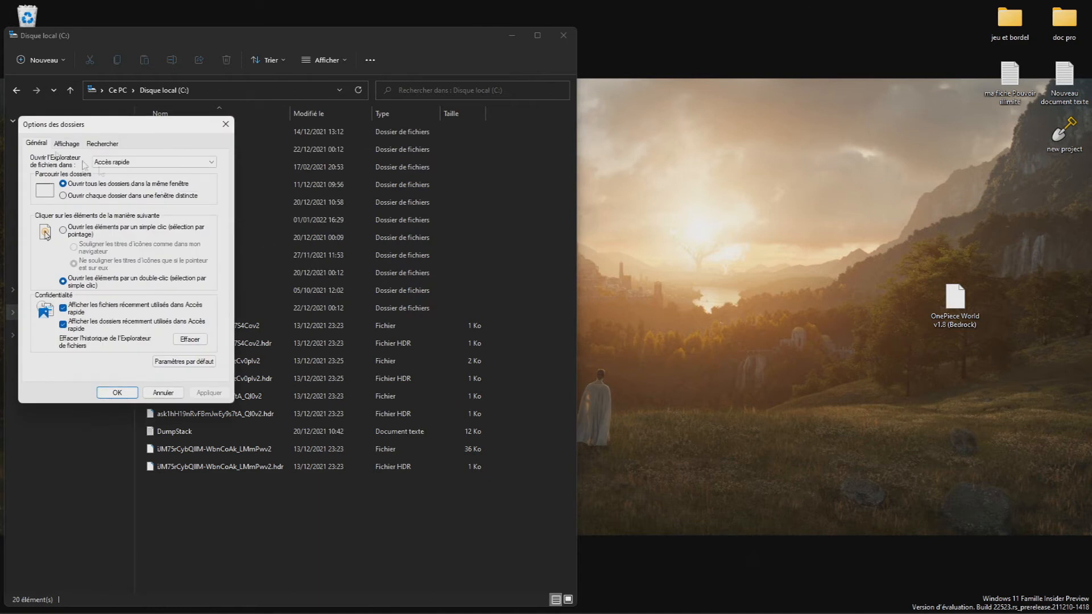
pyautogui.click(66, 144)
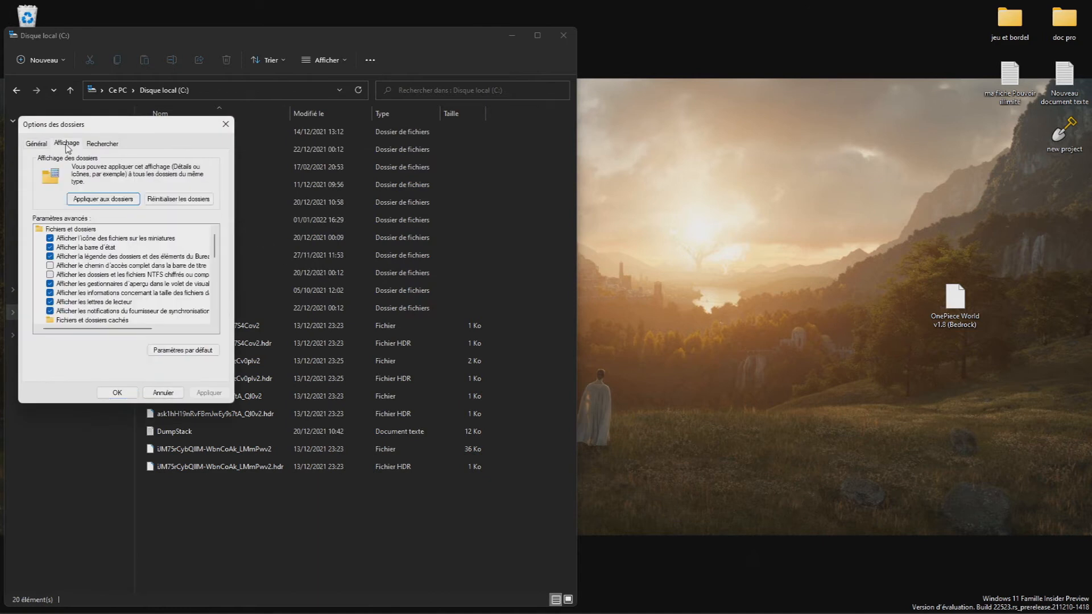
pyautogui.scroll(-3)
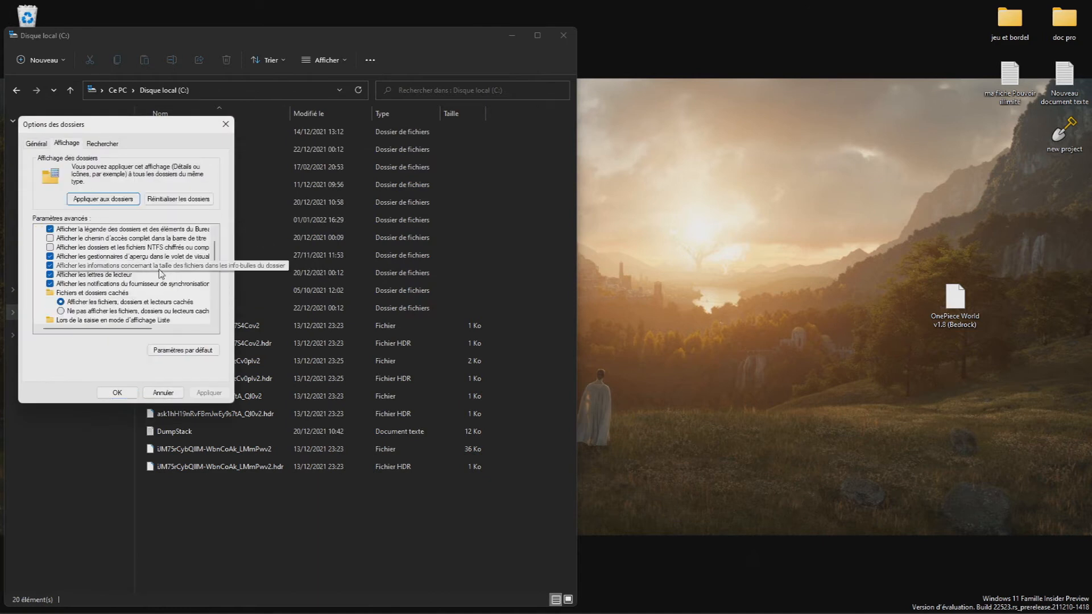
pyautogui.scroll(3)
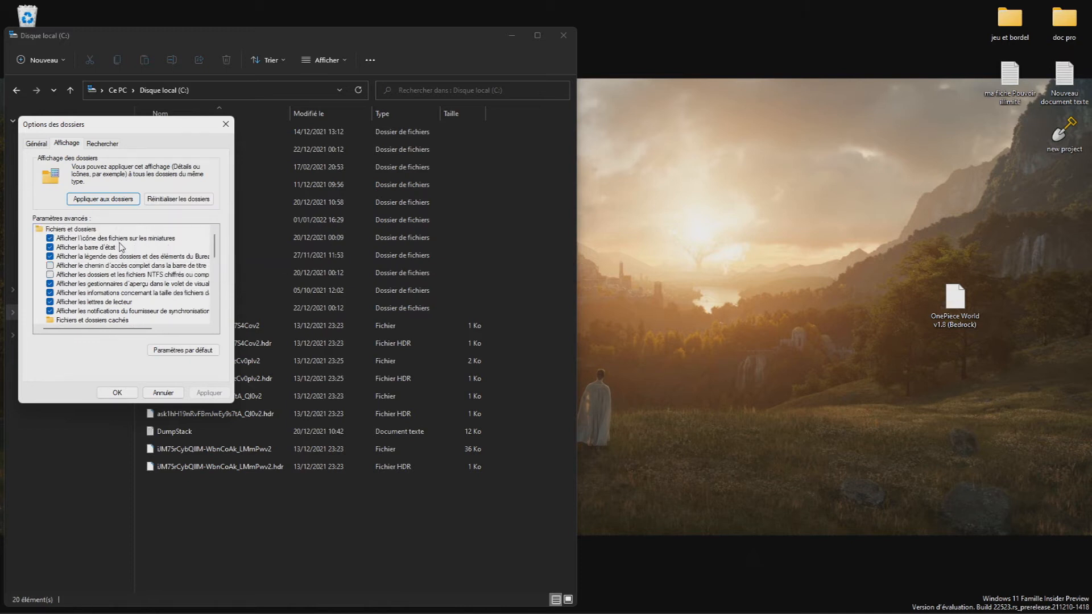
pyautogui.scroll(-3)
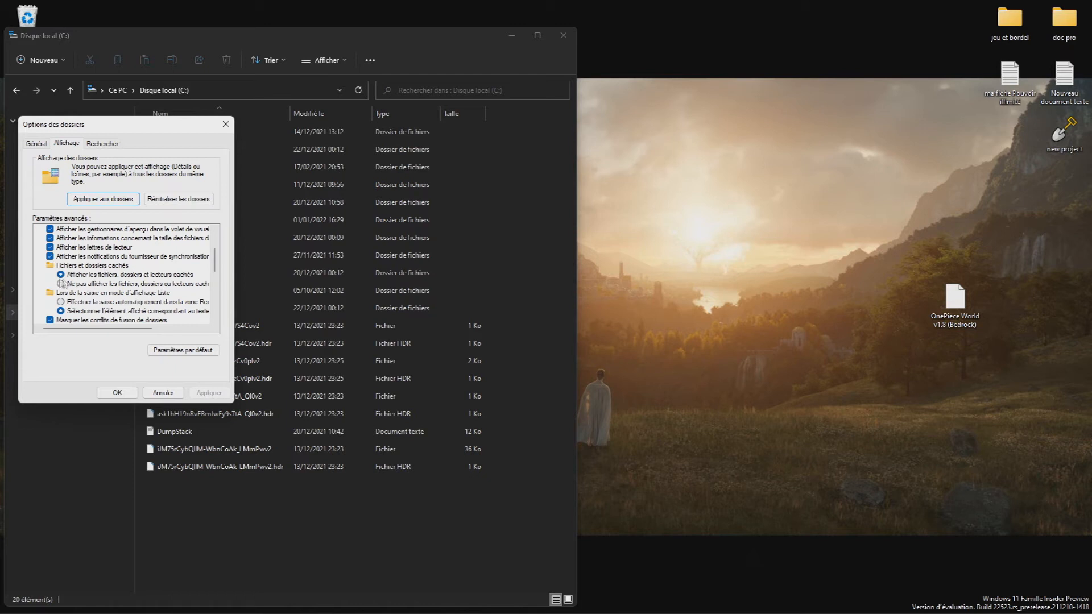
pyautogui.click(57, 275)
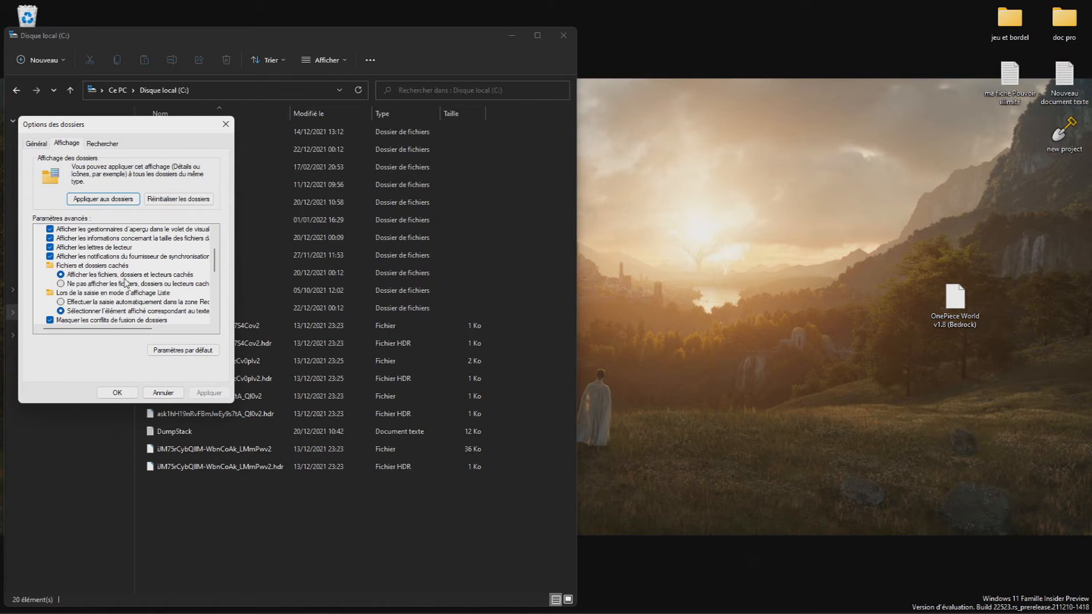
pyautogui.moveTo(84, 280)
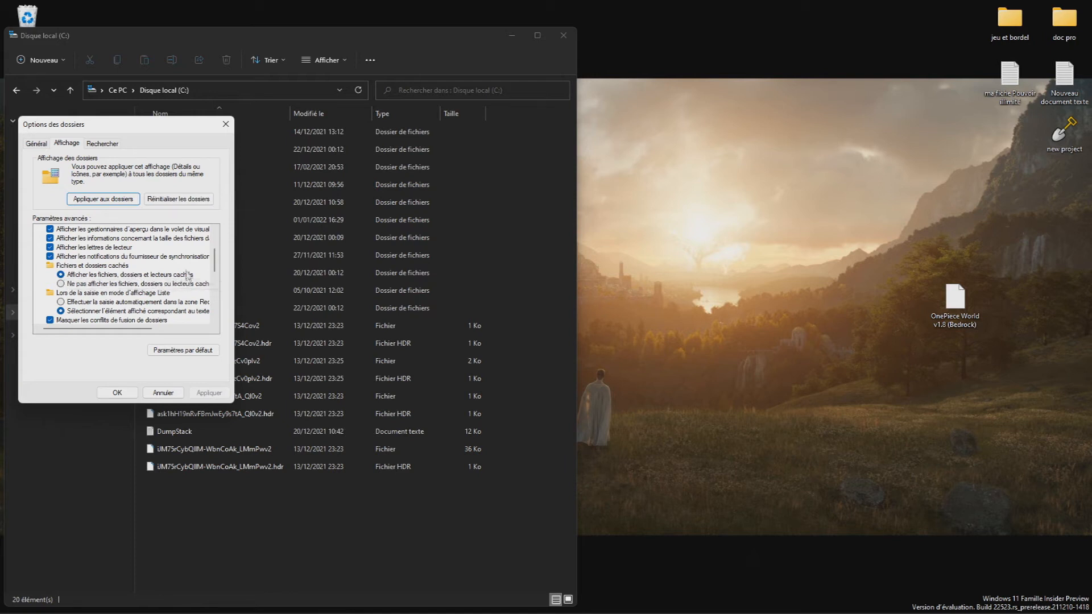
pyautogui.moveTo(109, 280)
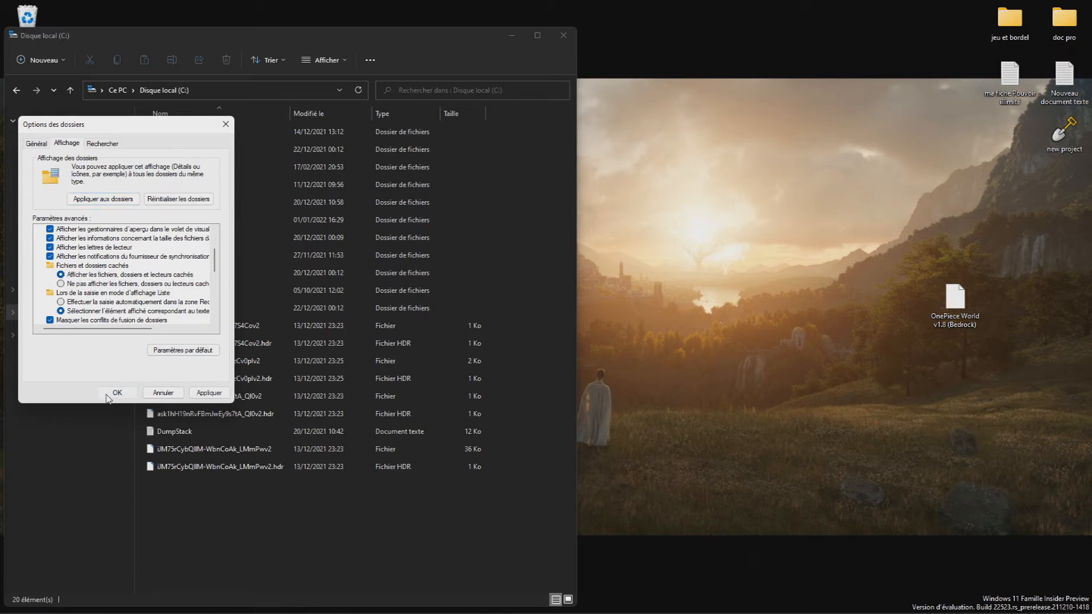
pyautogui.click(117, 392)
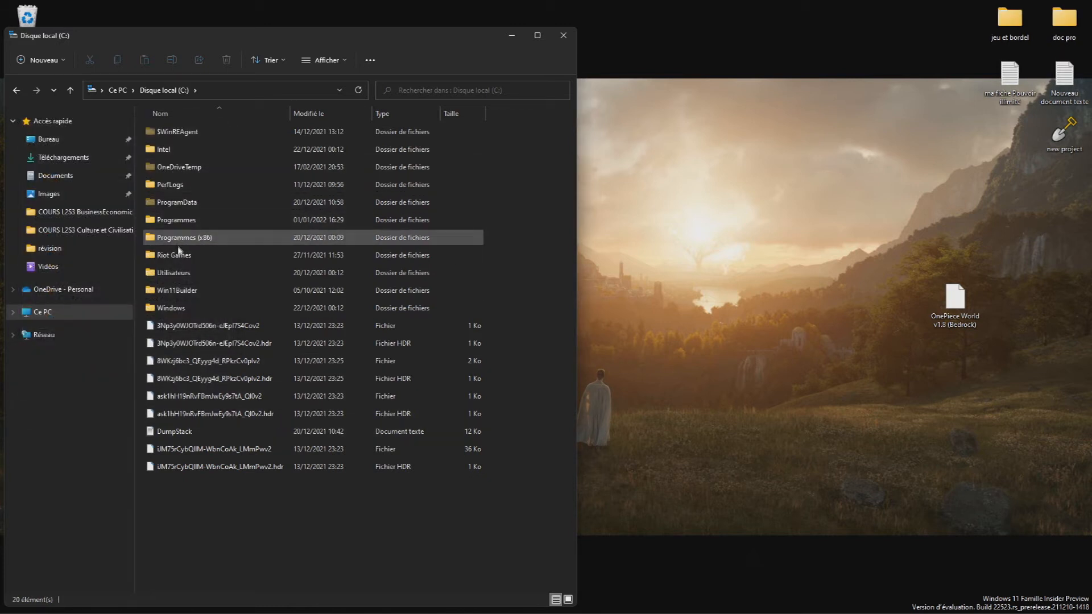
# Browse Utilisateurs, the user profile, AppData, Local and Packages into Microsoft.MinecraftUWP_8wekyb3d8bbwe.
pyautogui.doubleClick(174, 272)
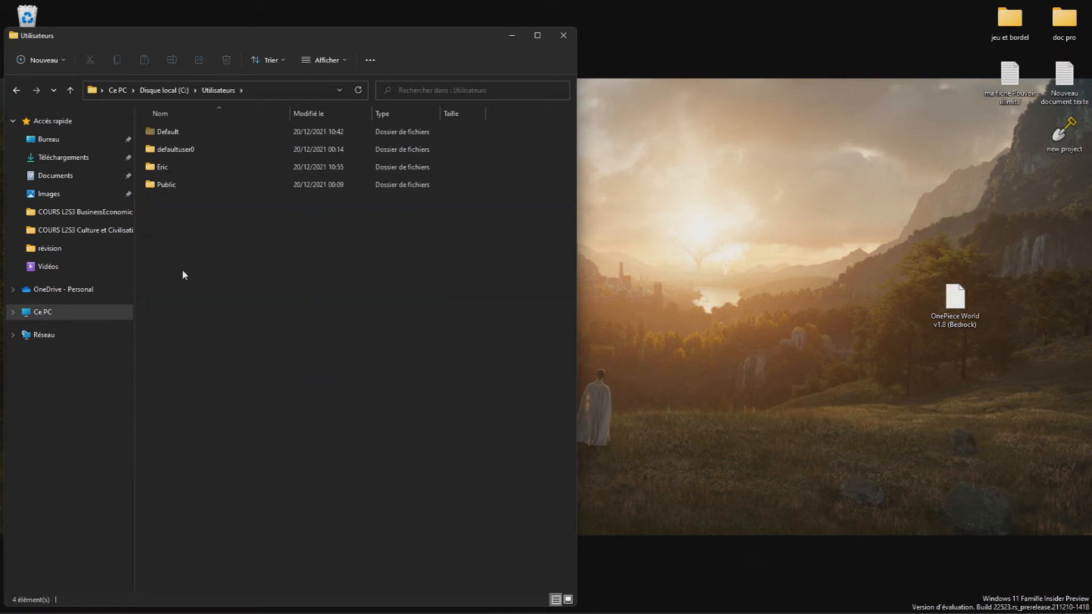
pyautogui.click(162, 167)
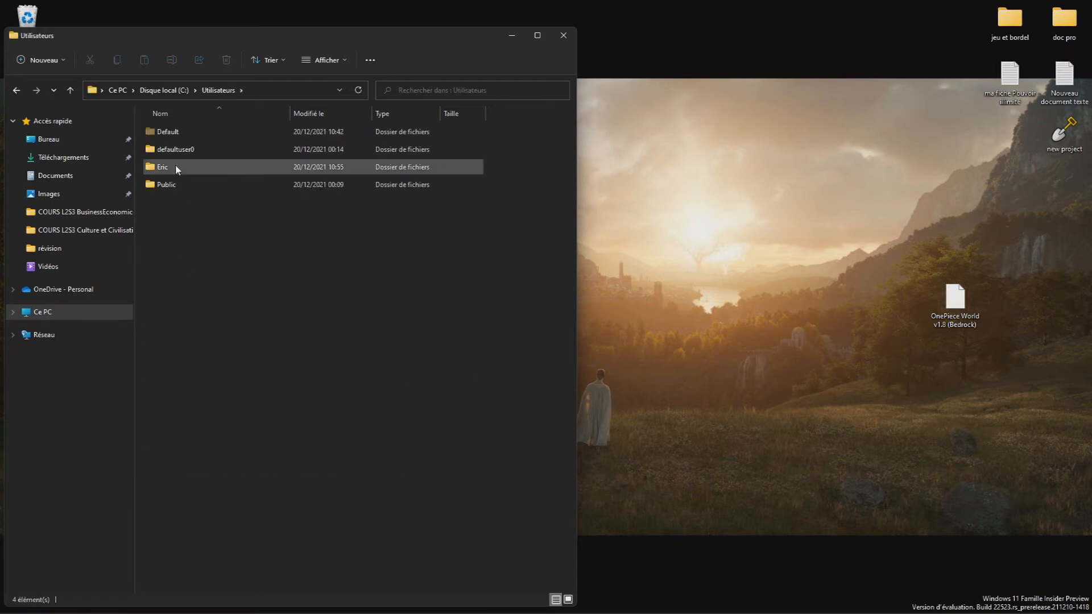
pyautogui.doubleClick(162, 167)
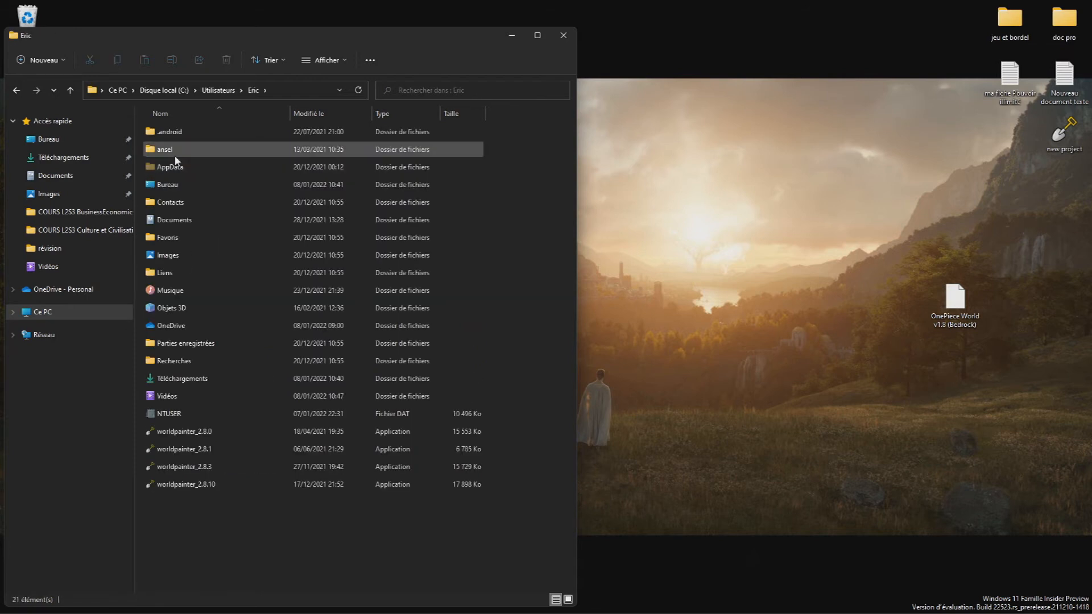
pyautogui.moveTo(185, 167)
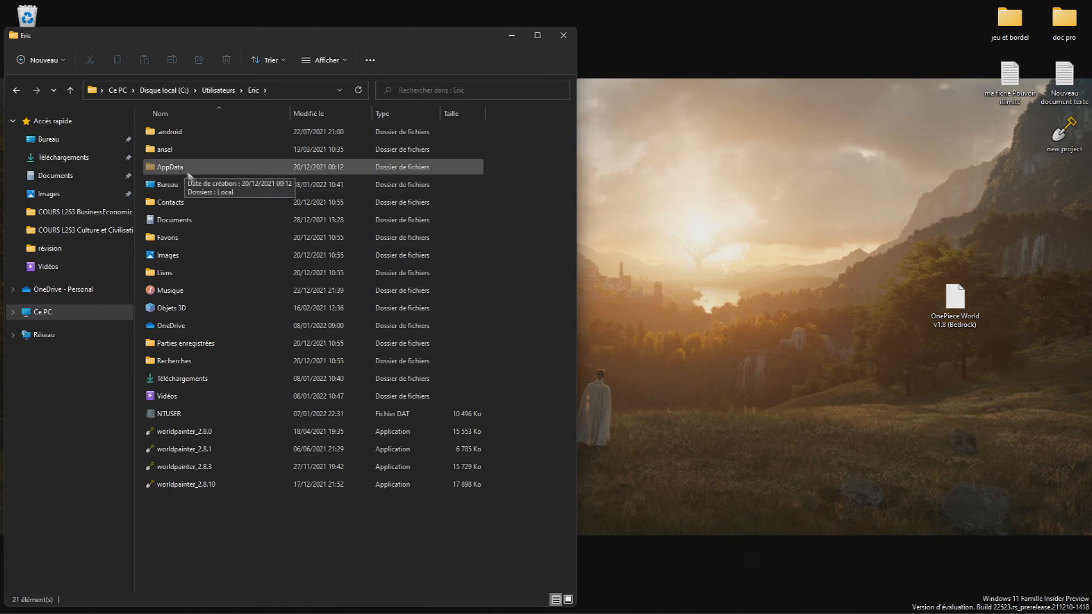
pyautogui.moveTo(172, 167)
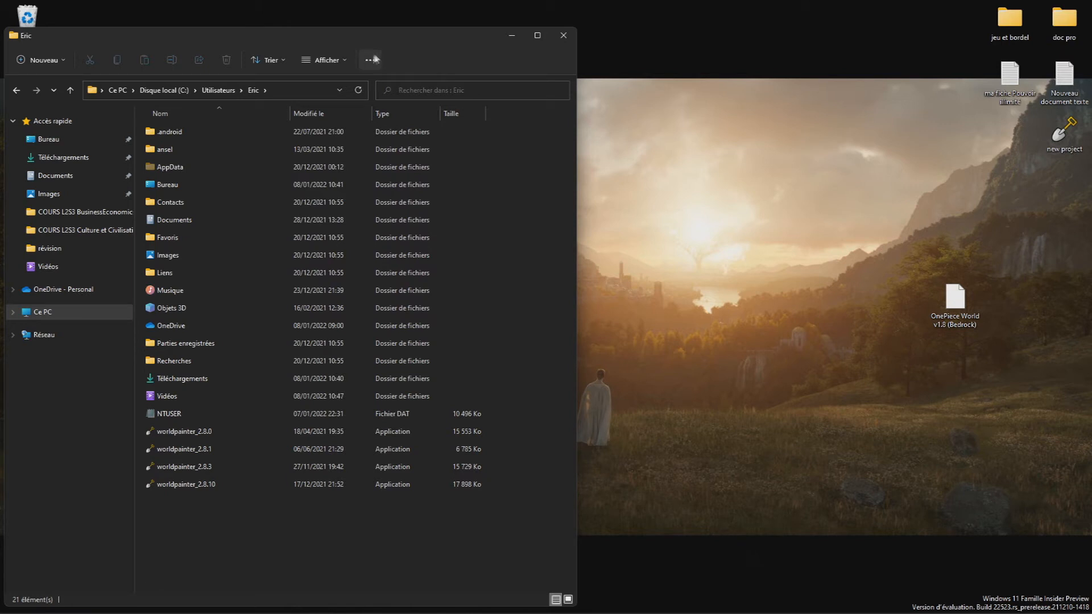
pyautogui.click(171, 167)
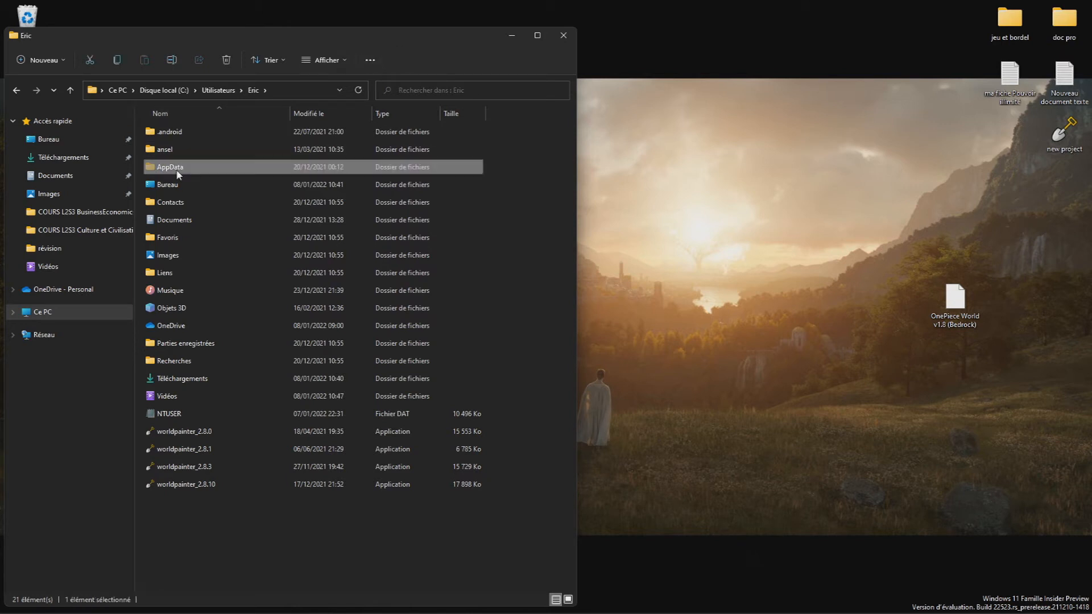
pyautogui.doubleClick(169, 167)
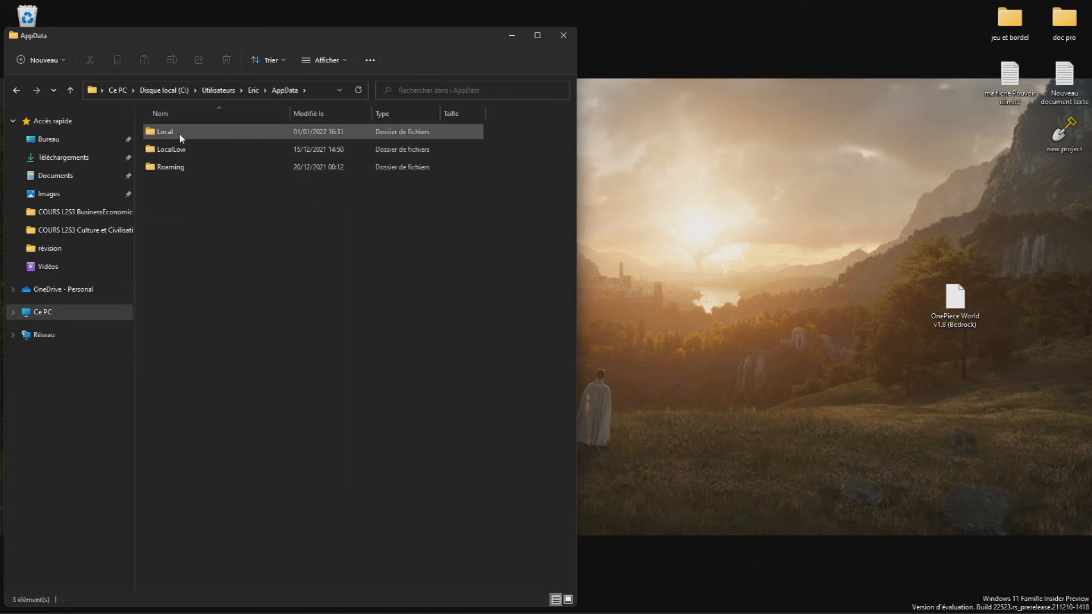
pyautogui.doubleClick(165, 131)
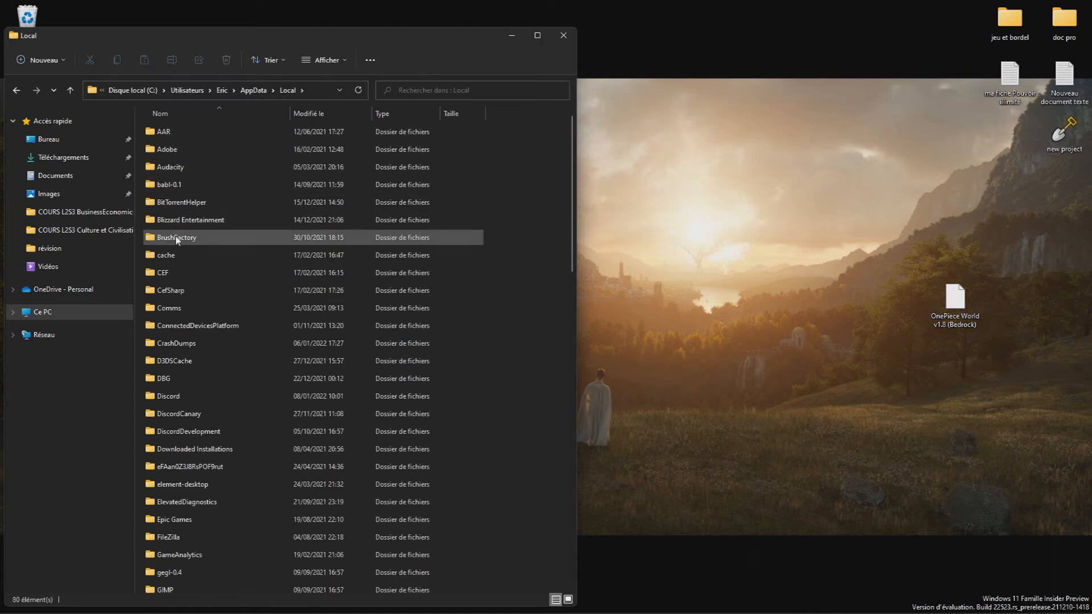
pyautogui.scroll(-3)
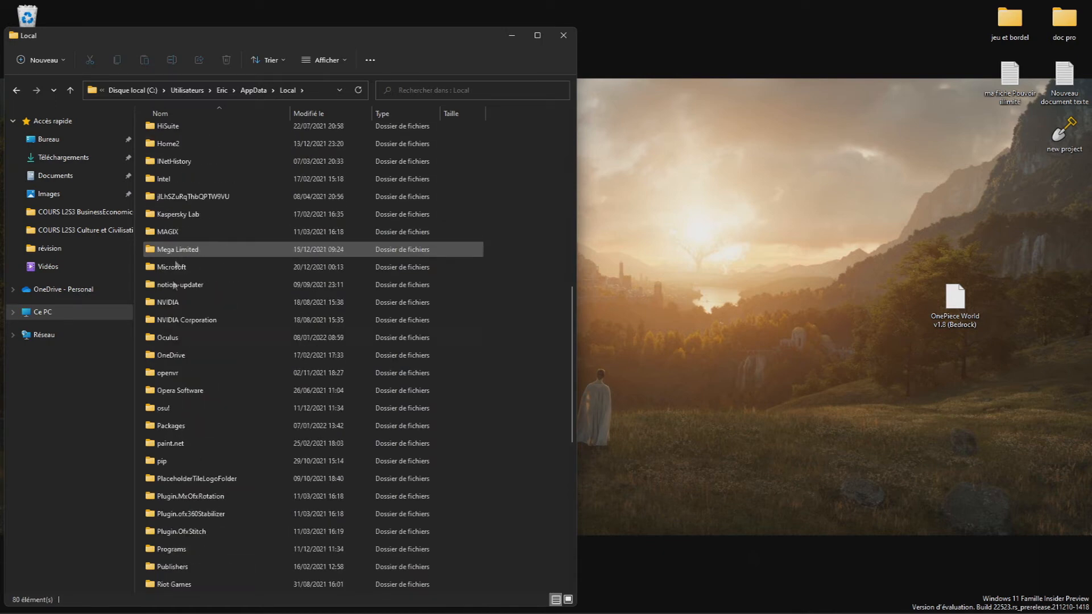
pyautogui.scroll(-3)
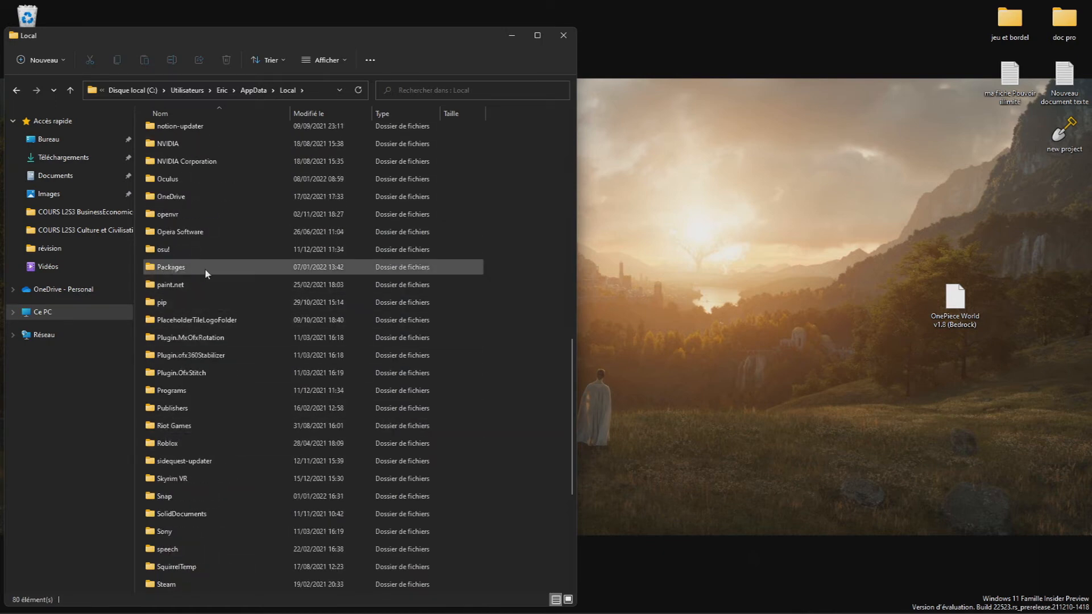
pyautogui.moveTo(205, 270)
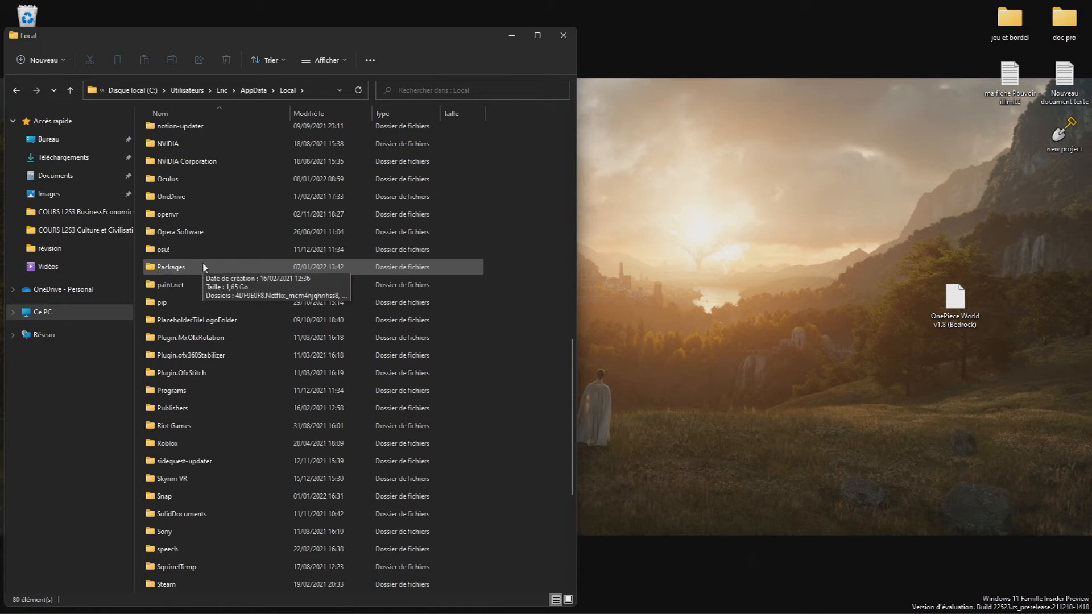
pyautogui.doubleClick(170, 267)
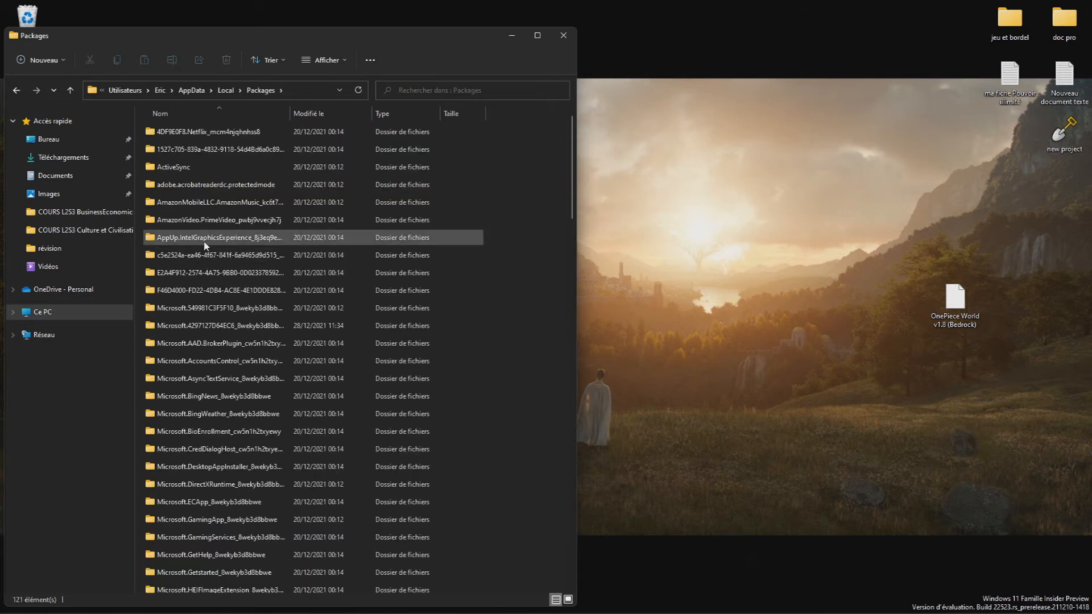
pyautogui.scroll(-3)
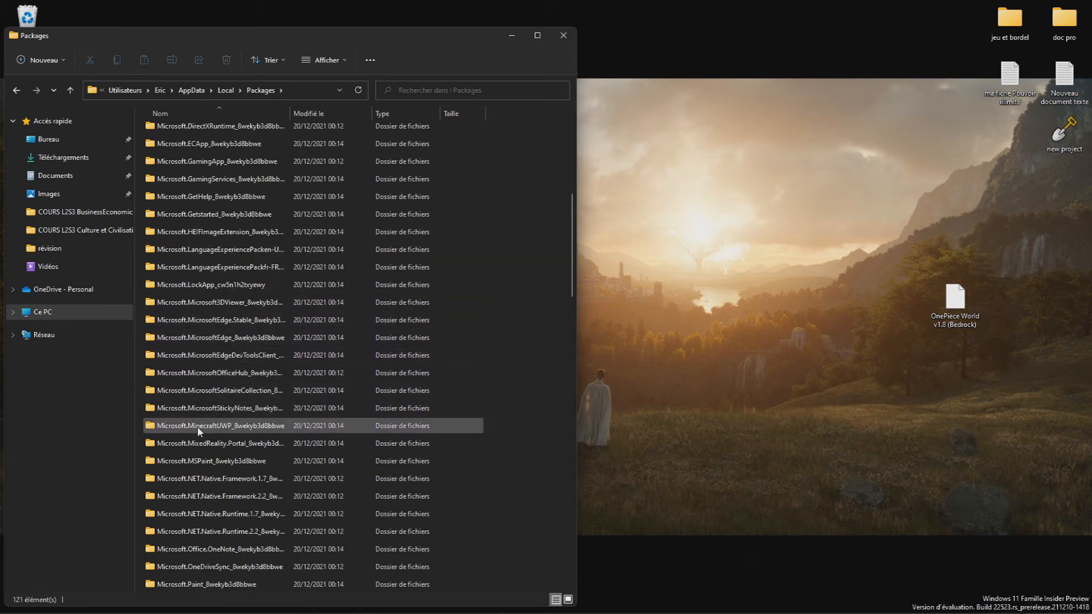
pyautogui.moveTo(202, 432)
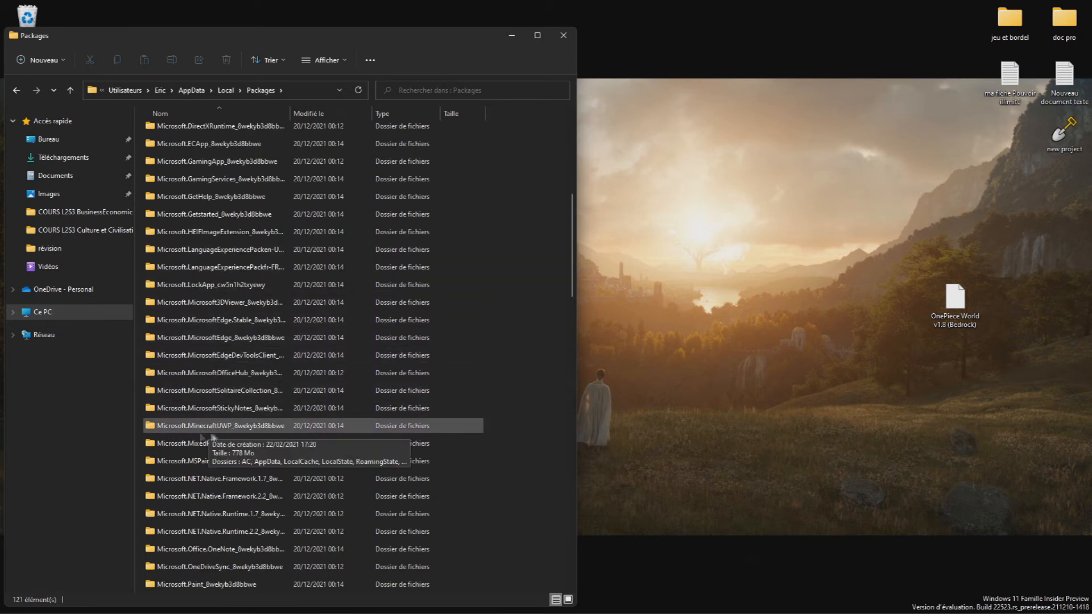
pyautogui.doubleClick(217, 426)
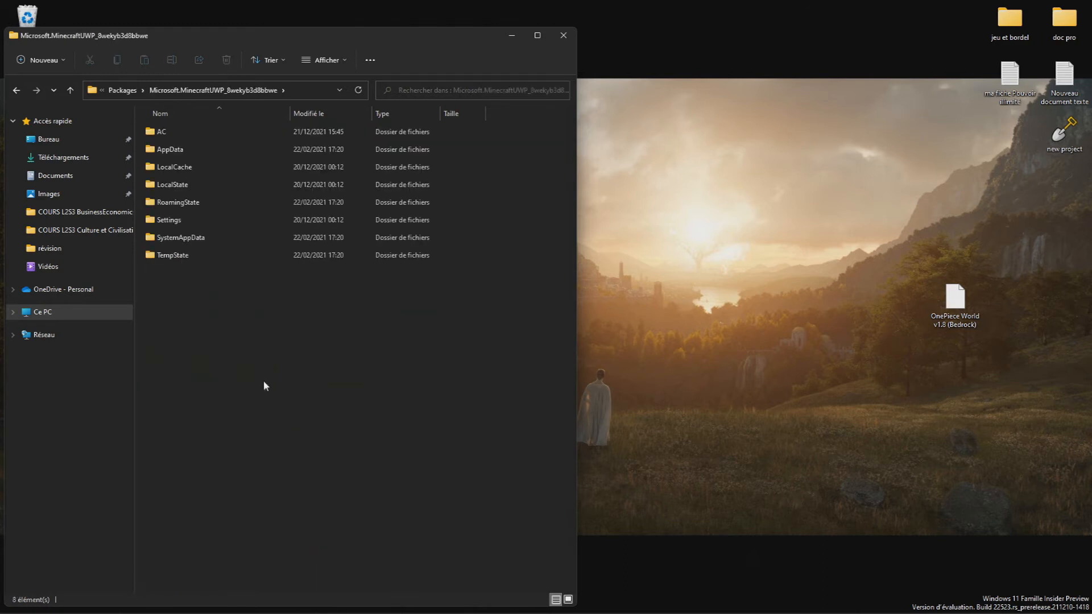
# Go through LocalState, games and com.mojang into the minecraftWorlds folder.
pyautogui.click(171, 185)
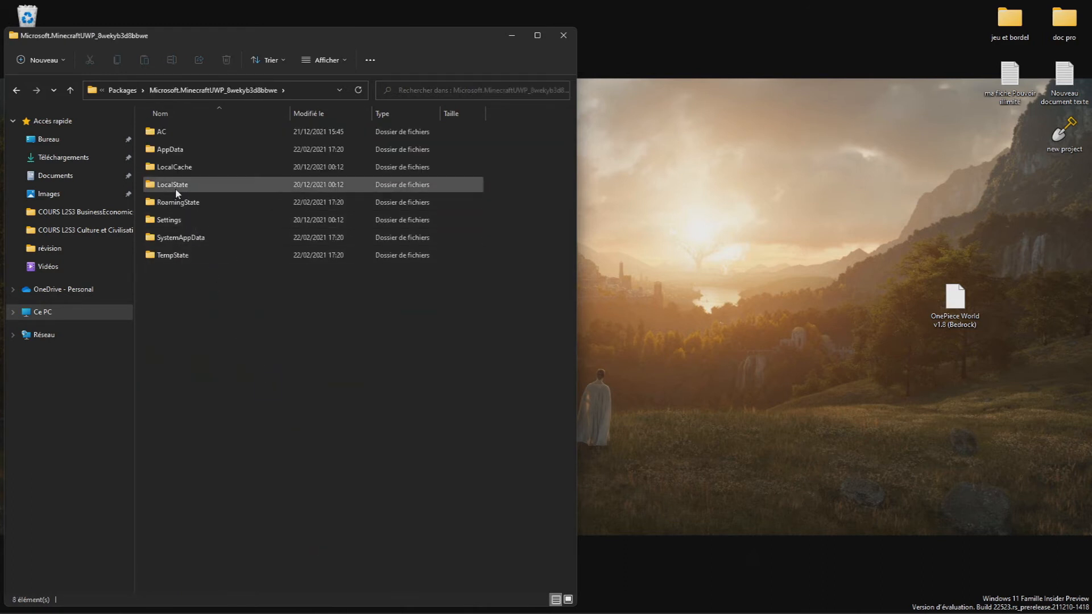
pyautogui.moveTo(176, 193)
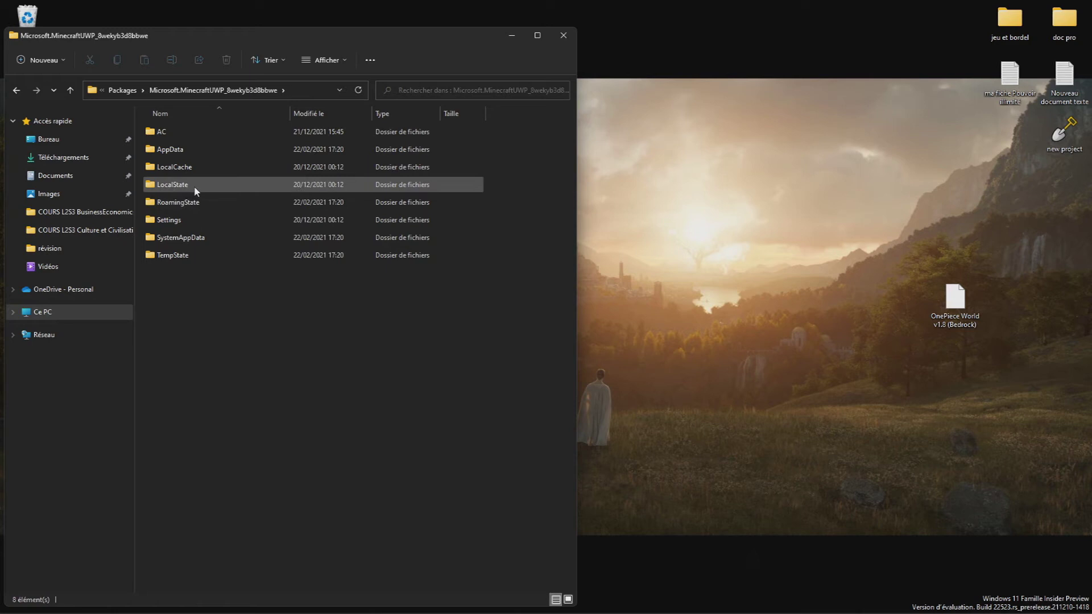
pyautogui.doubleClick(172, 184)
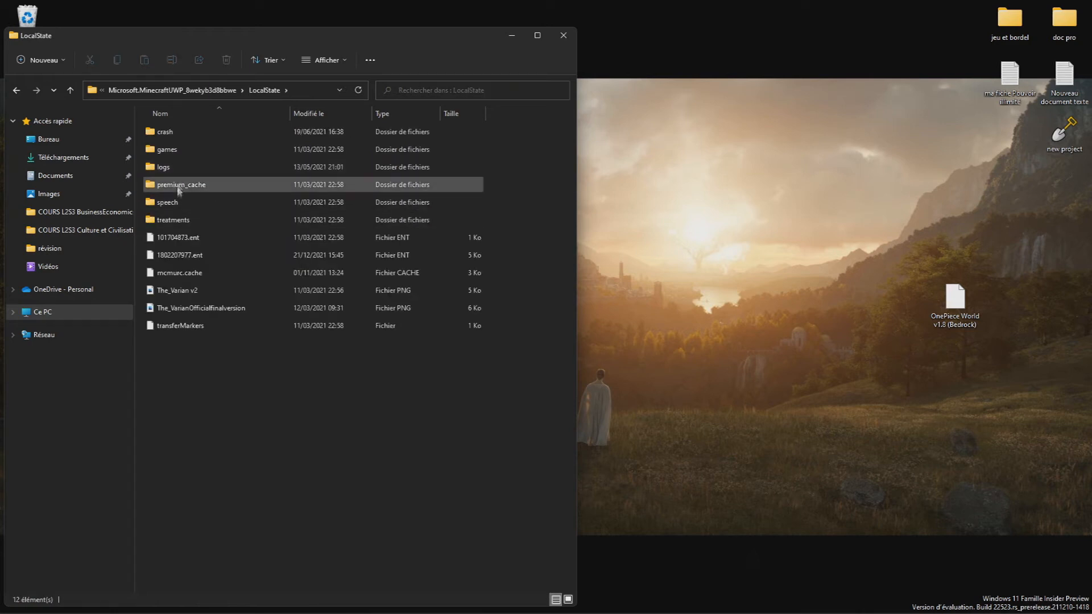
pyautogui.click(164, 167)
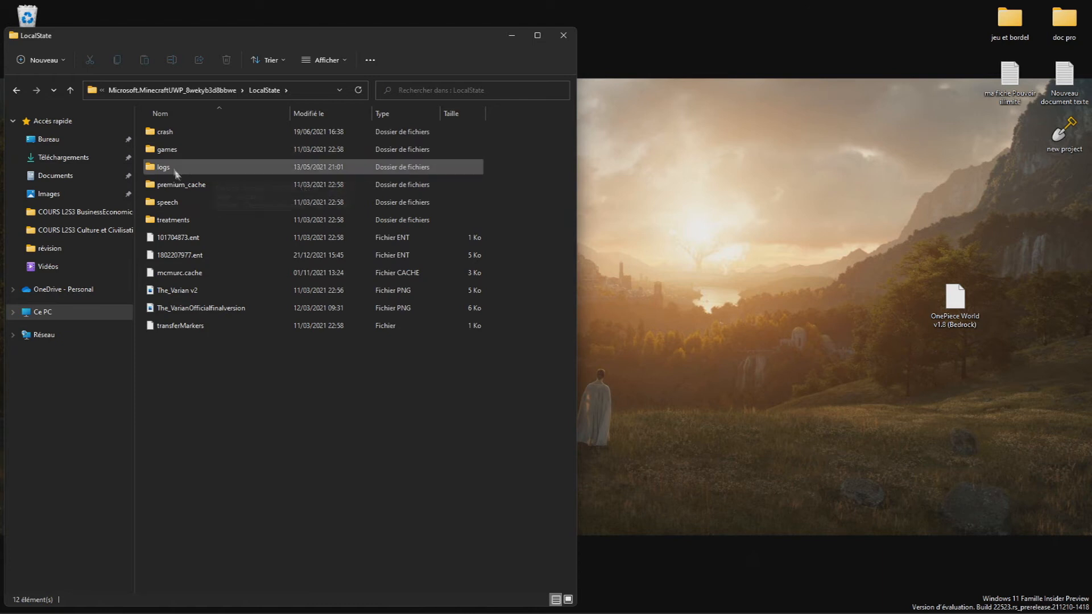
pyautogui.doubleClick(165, 149)
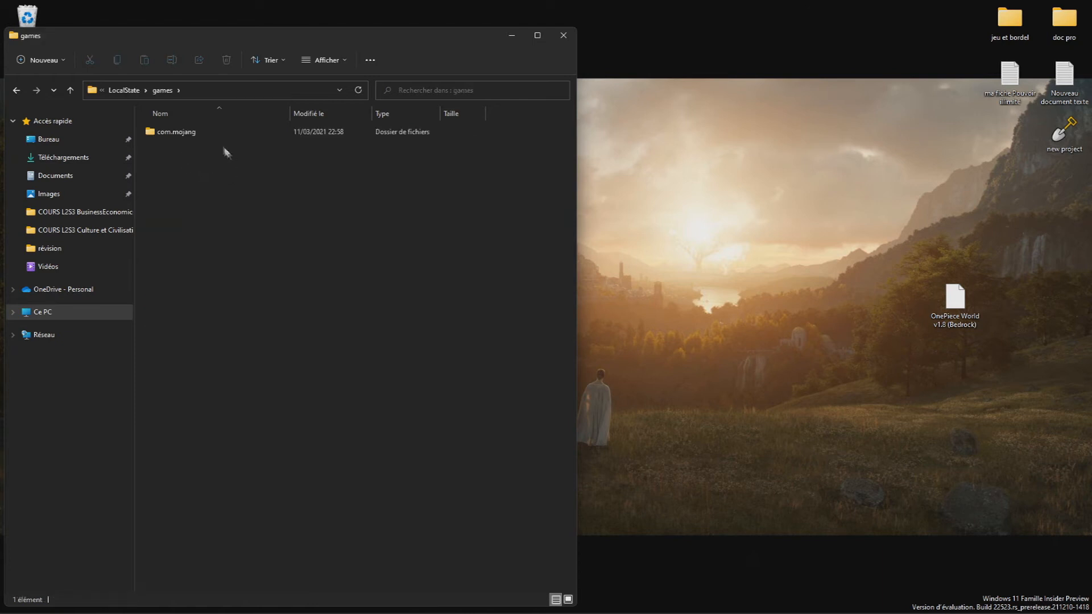
pyautogui.doubleClick(175, 132)
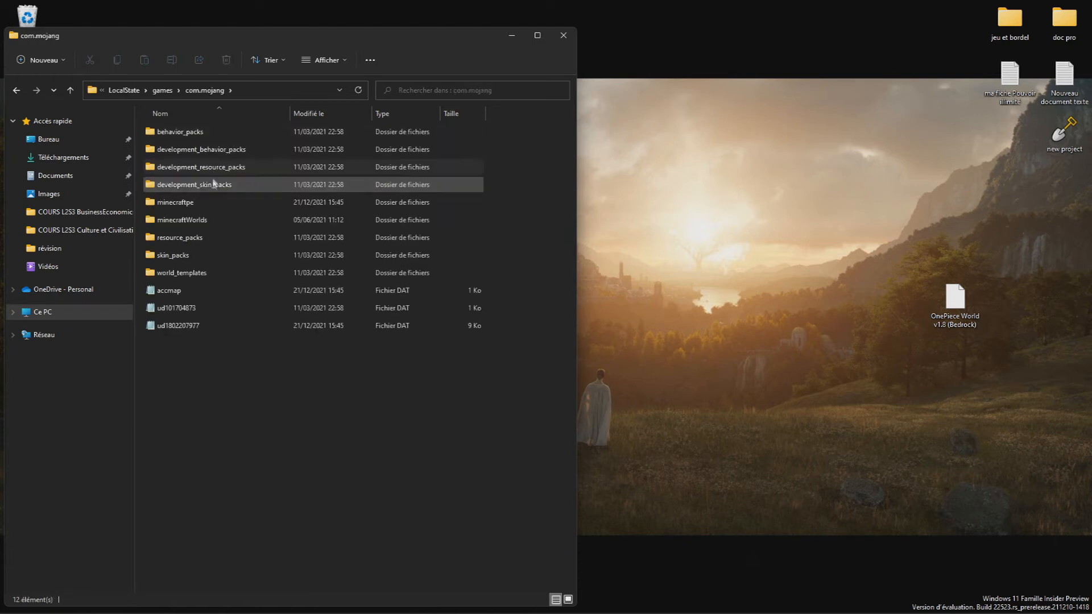
pyautogui.moveTo(245, 229)
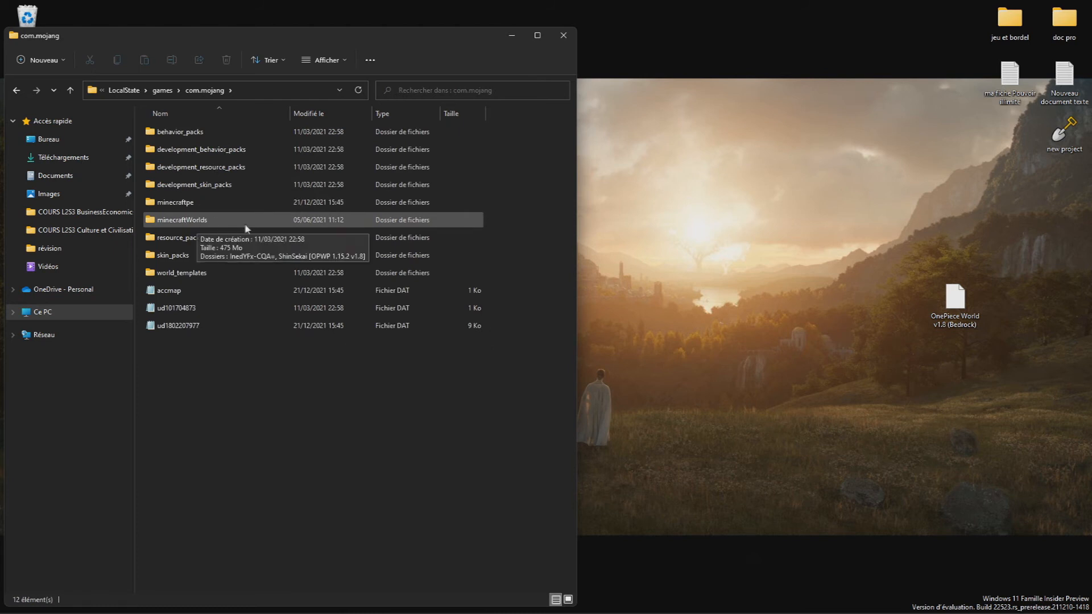
pyautogui.doubleClick(182, 219)
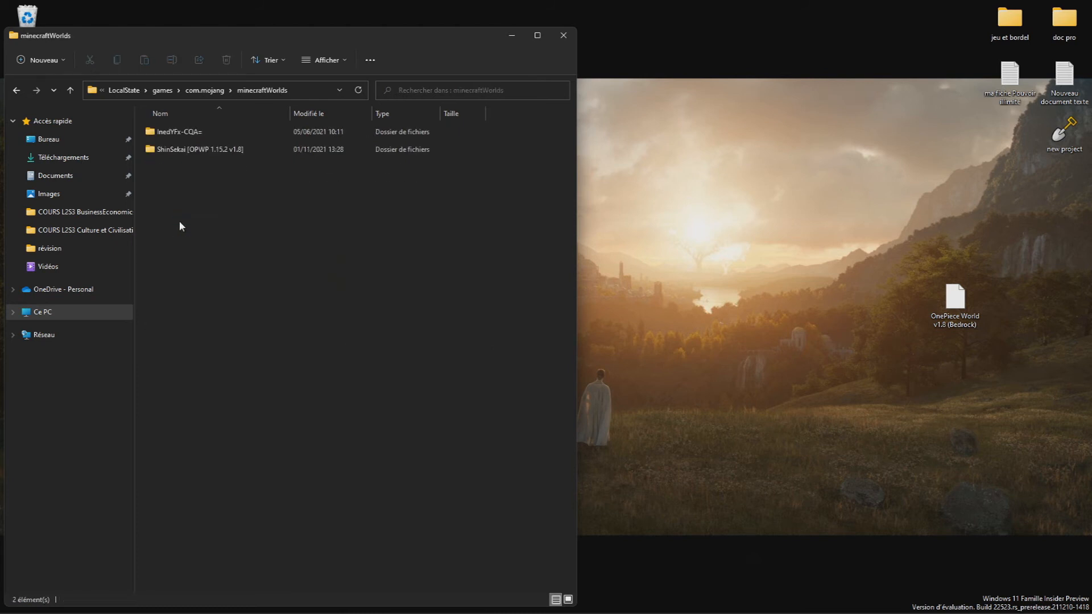
pyautogui.moveTo(253, 163)
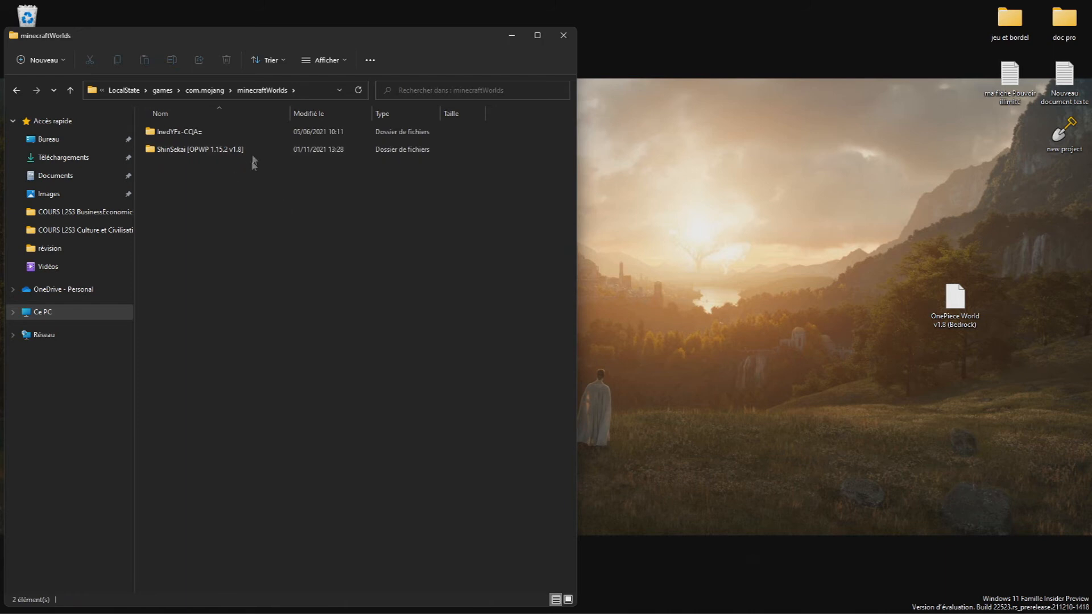
# Paste the ShinSekai and GrandLine folders into minecraftWorlds, peek inside one, and go back.
pyautogui.rightClick(253, 162)
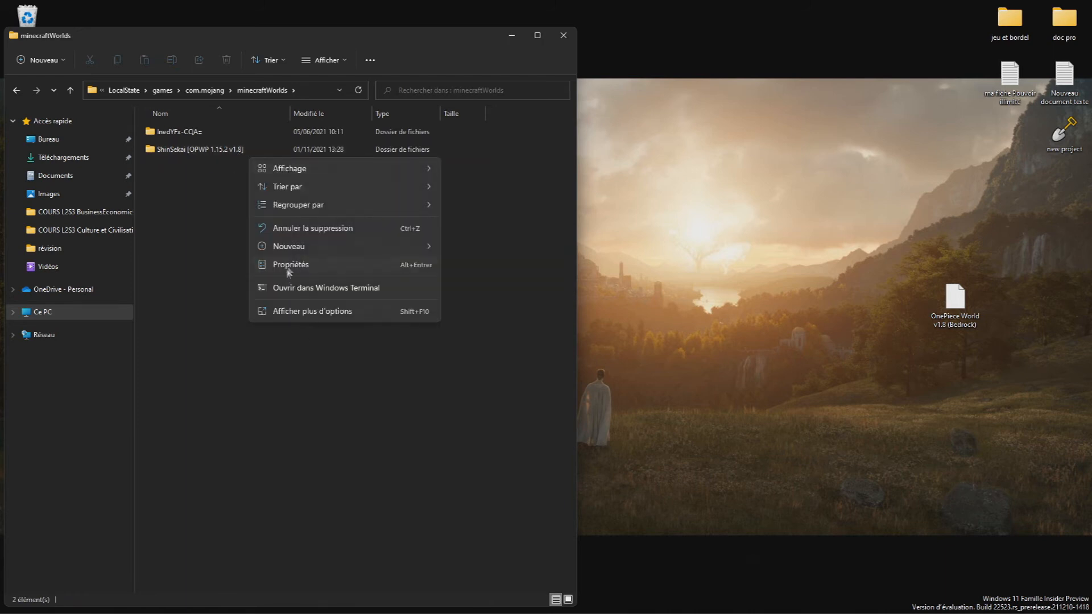
pyautogui.rightClick(202, 148)
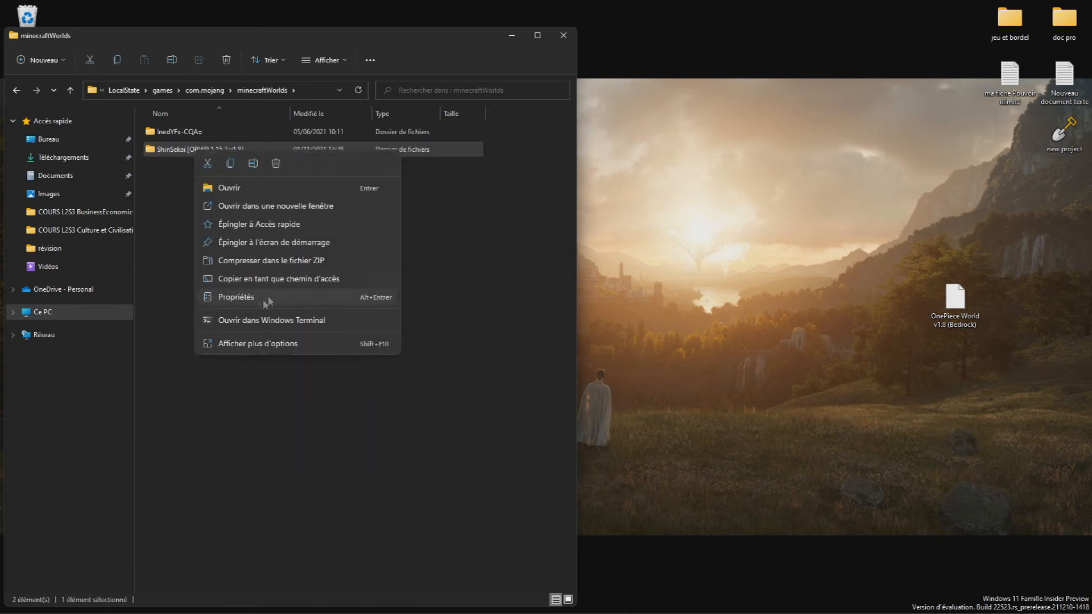
pyautogui.click(276, 164)
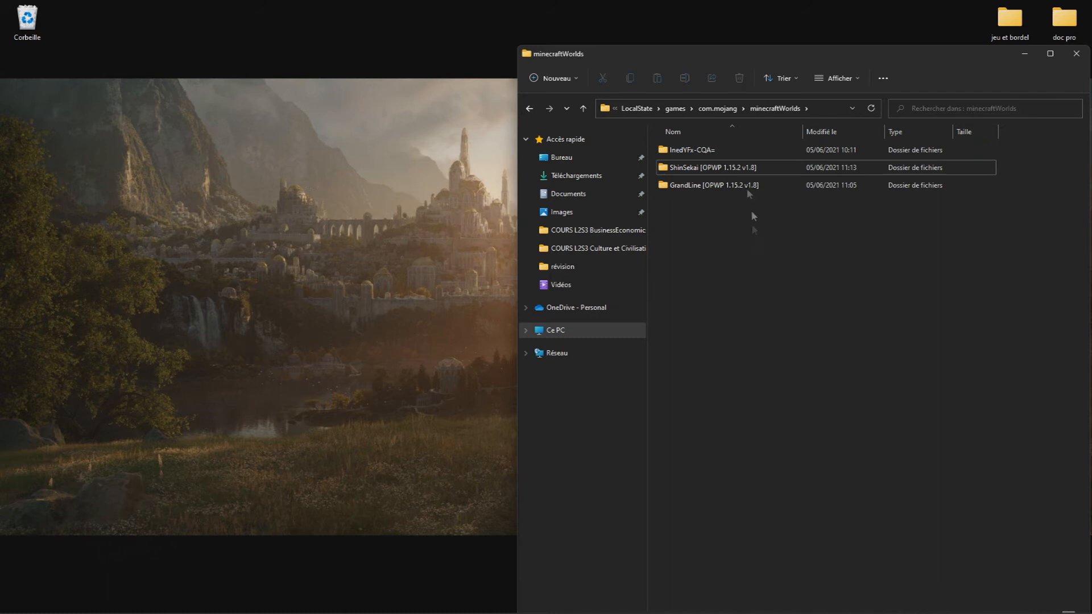
pyautogui.doubleClick(691, 150)
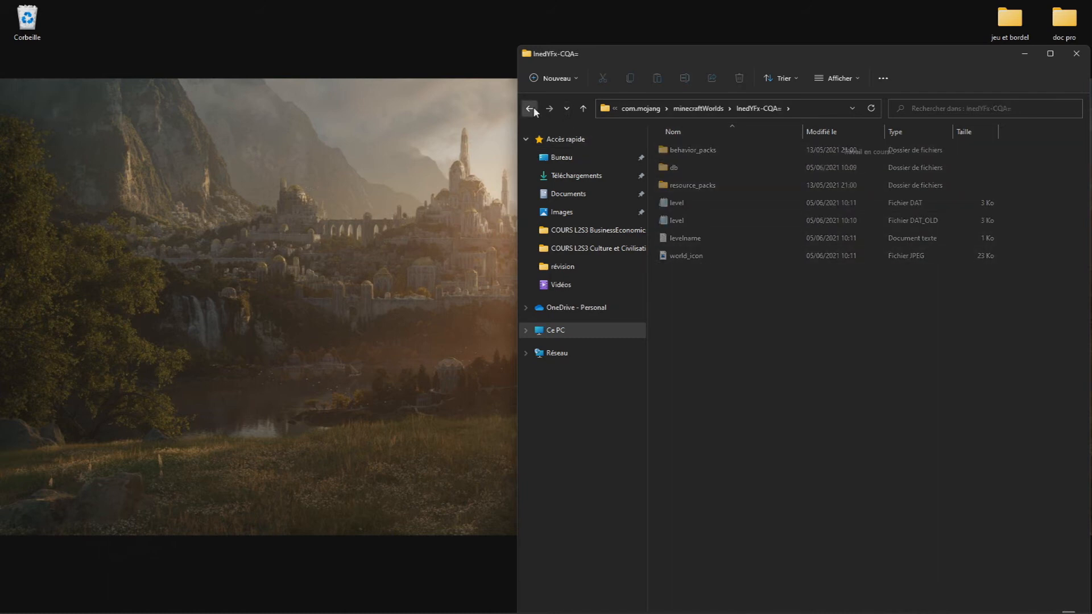
pyautogui.click(531, 110)
pyautogui.write('m')
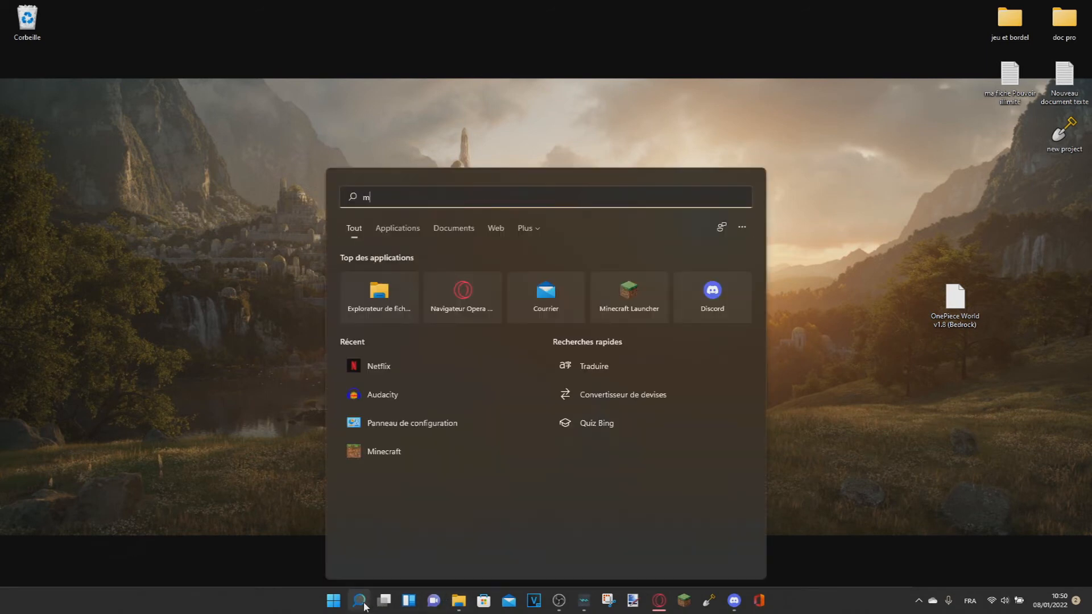
# Search 'minecraft' in Windows Search and launch the Minecraft app from the results.
pyautogui.write('inecraft')
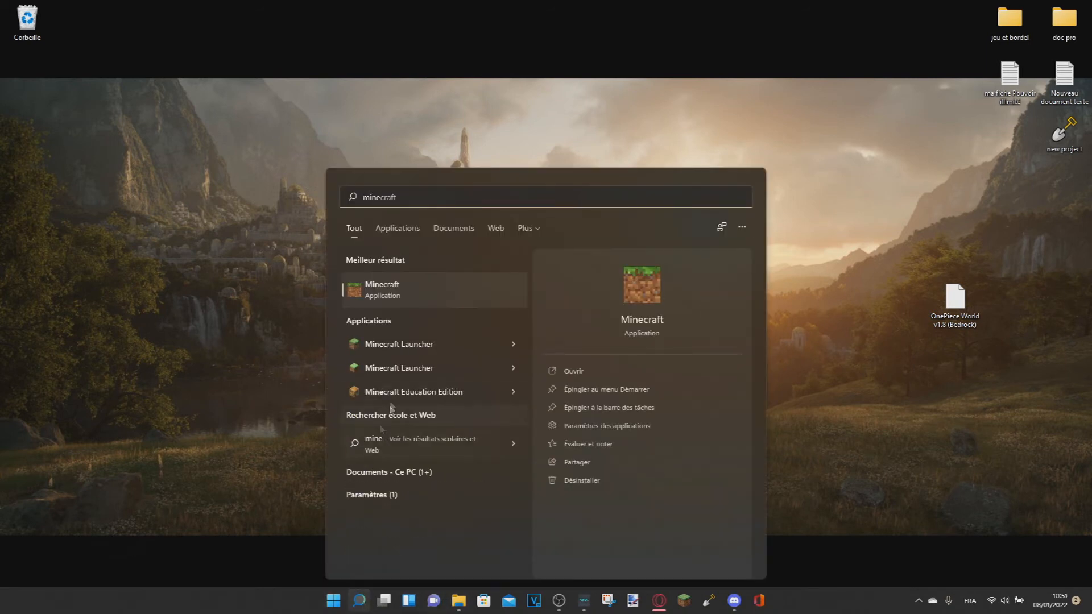
pyautogui.click(573, 371)
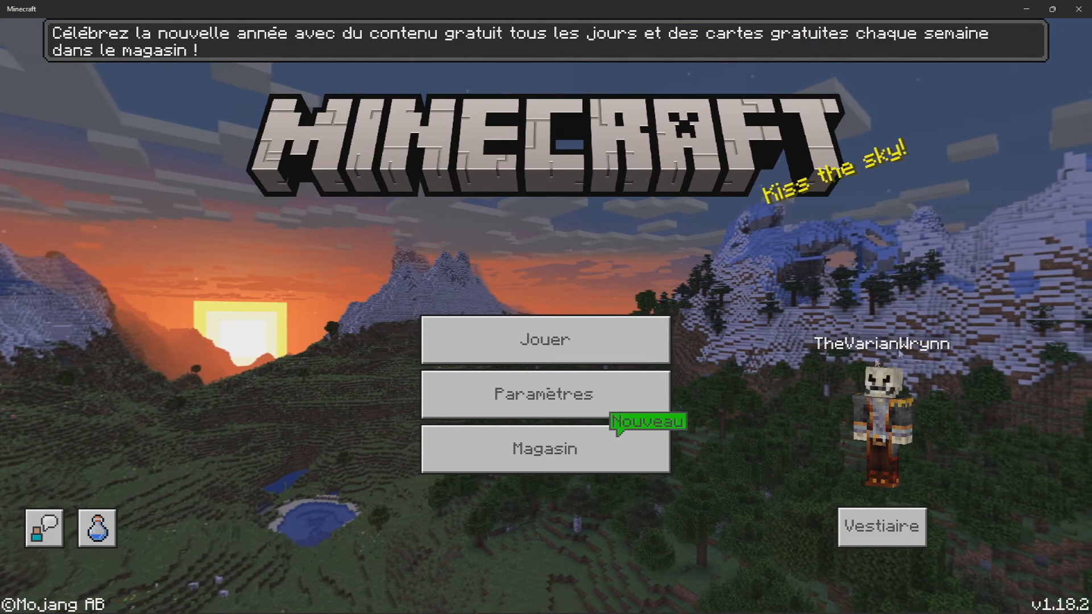
# Pick a One Piece world under Jouer, skip the news, and choose Mettre à jour et jouer.
pyautogui.click(545, 341)
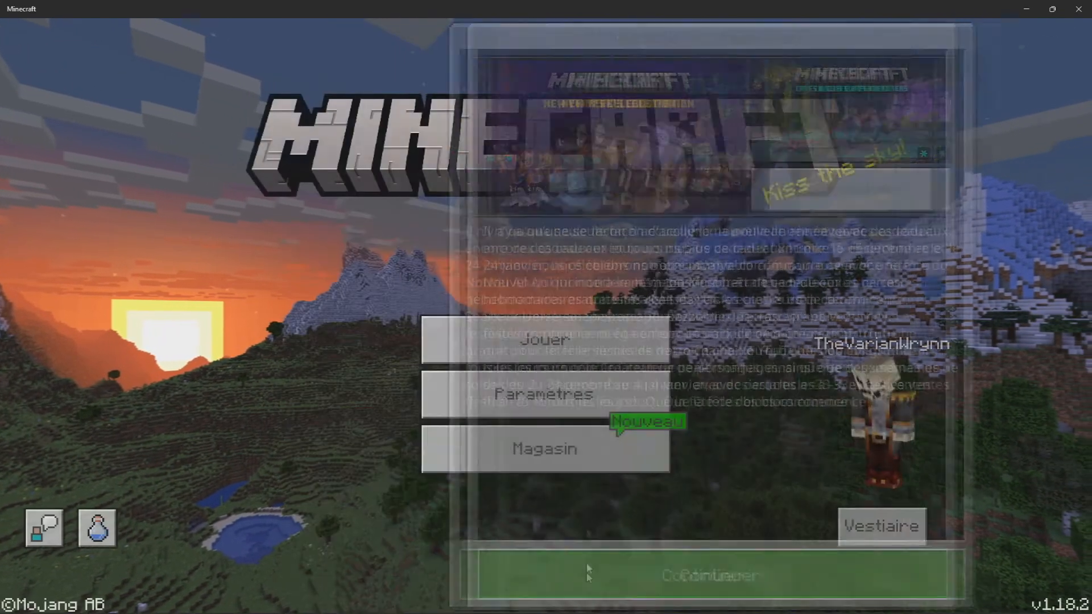
pyautogui.click(545, 340)
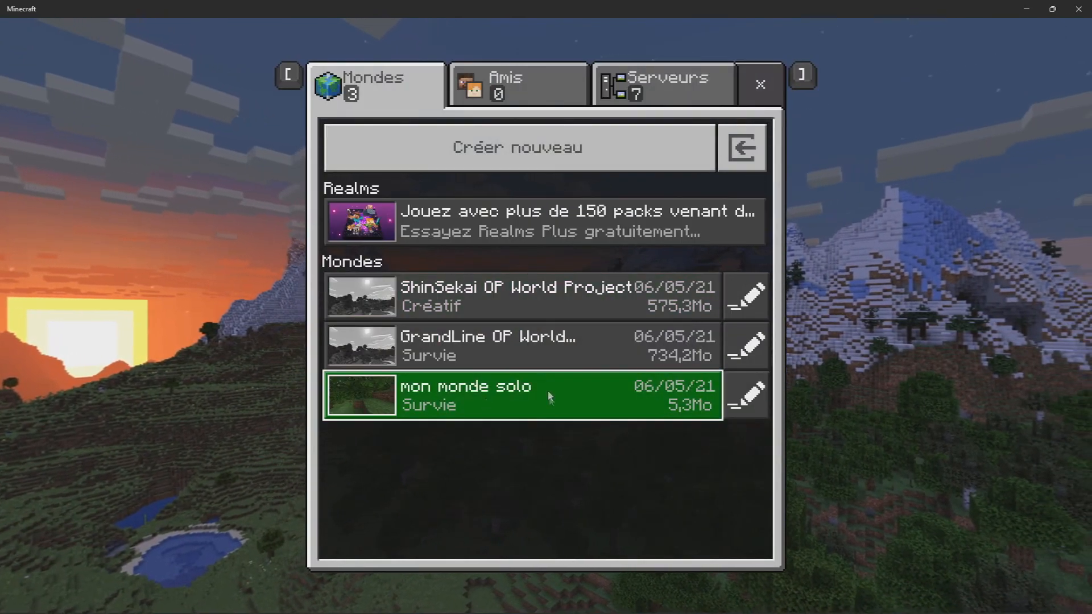
pyautogui.click(519, 295)
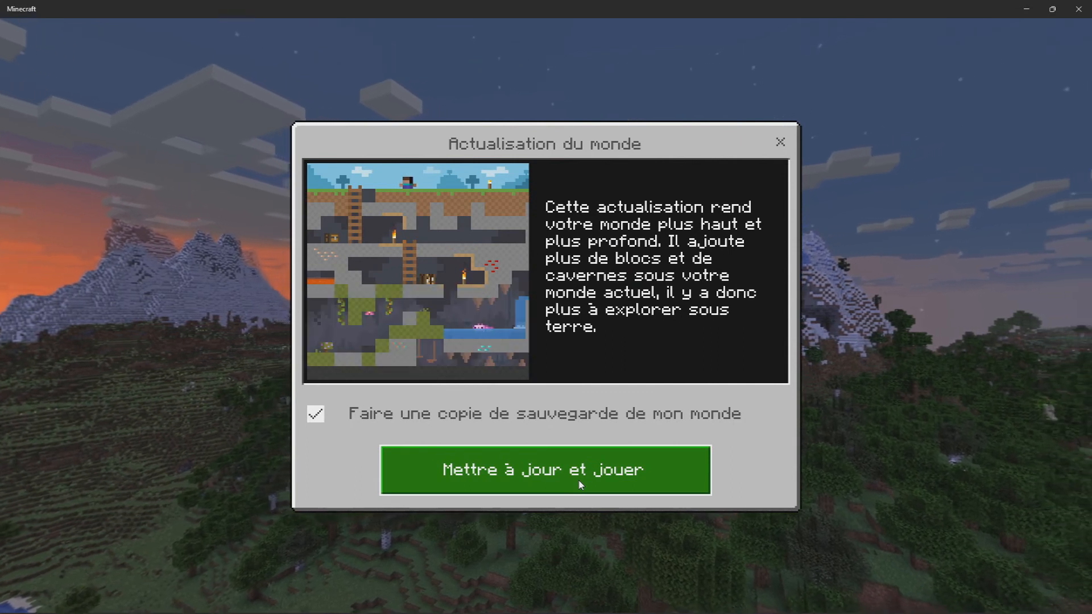
pyautogui.click(545, 471)
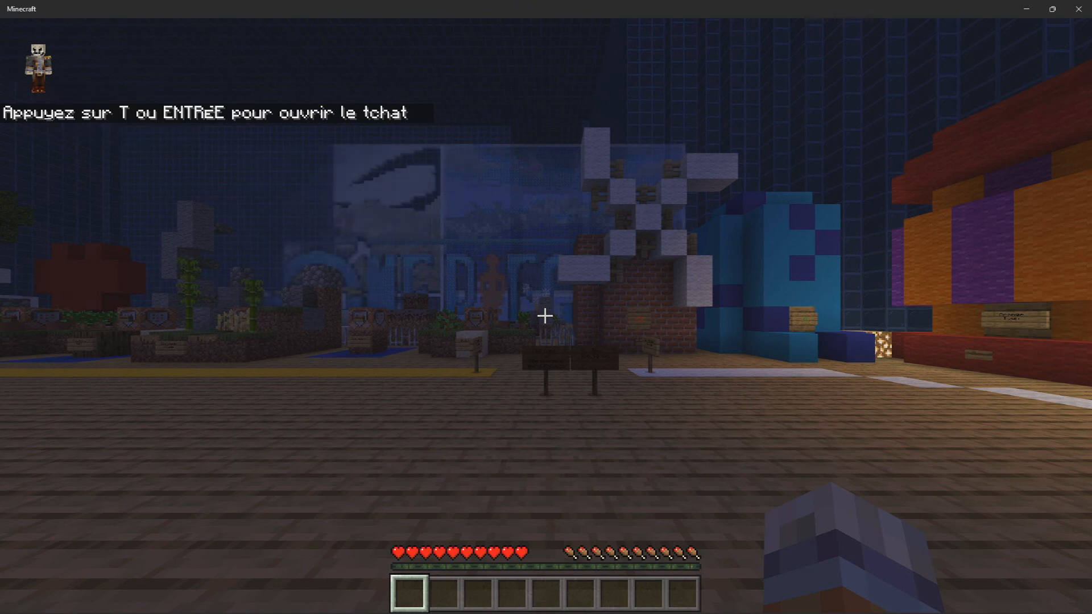
pyautogui.moveTo(546, 315)
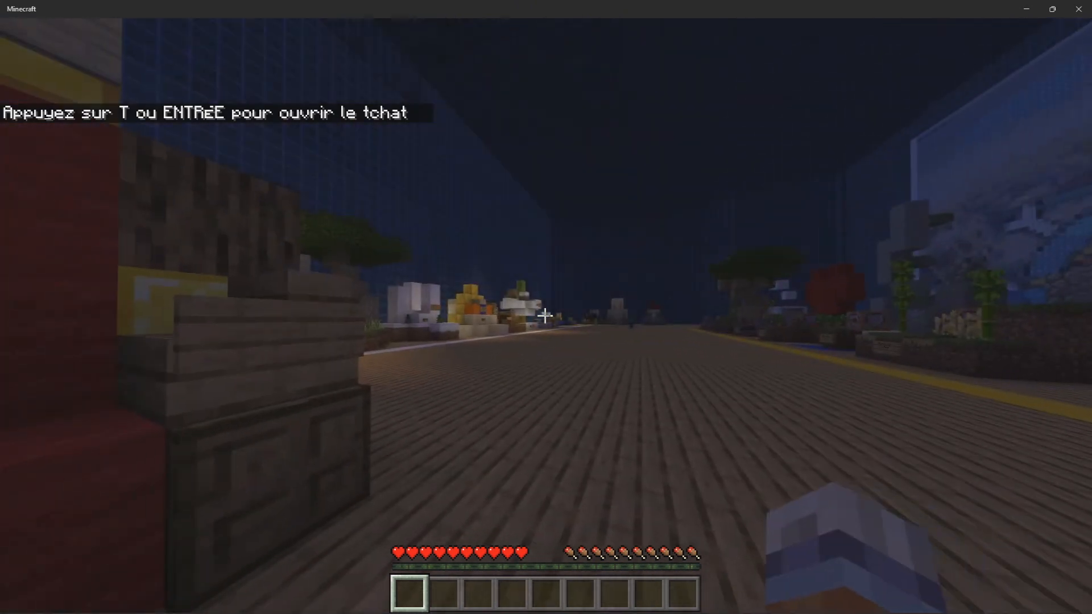
pyautogui.moveTo(546, 314)
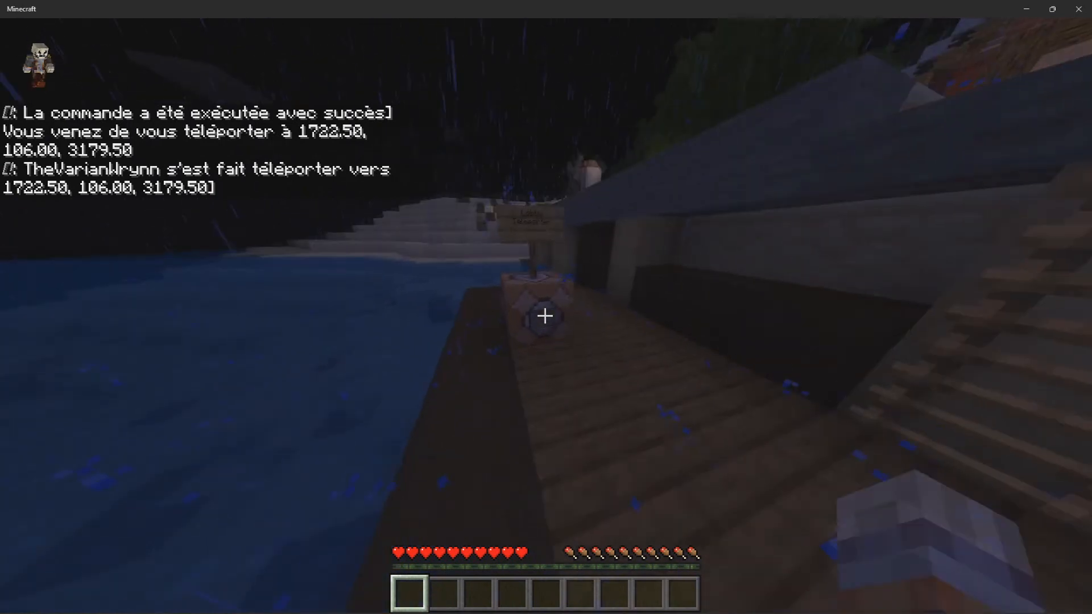
pyautogui.moveTo(547, 316)
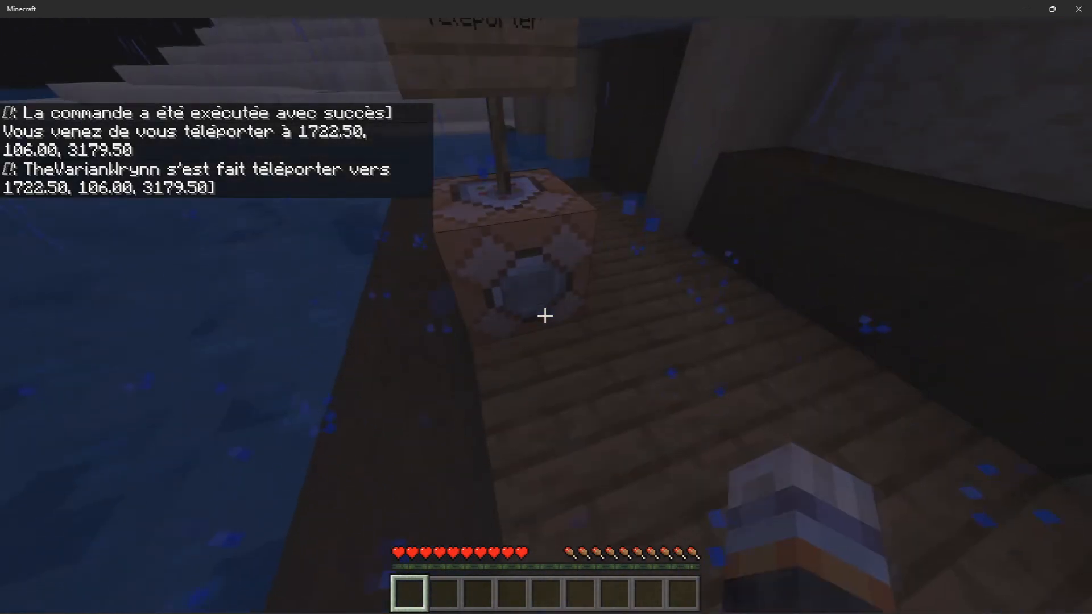